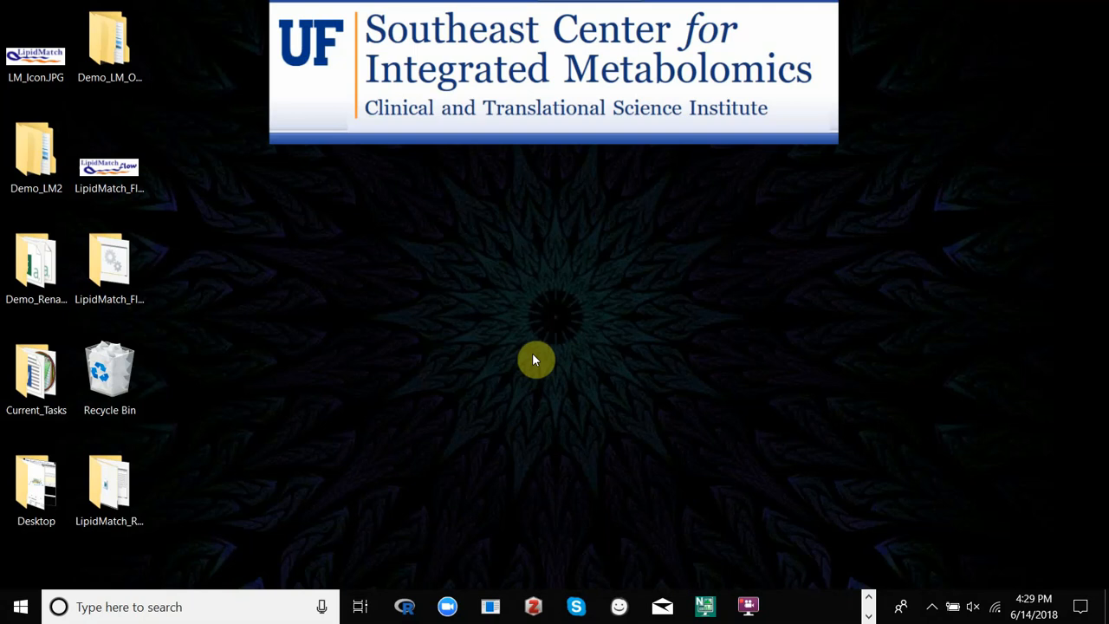
{"action": "mouse_move", "coordinate": [870, 603]}
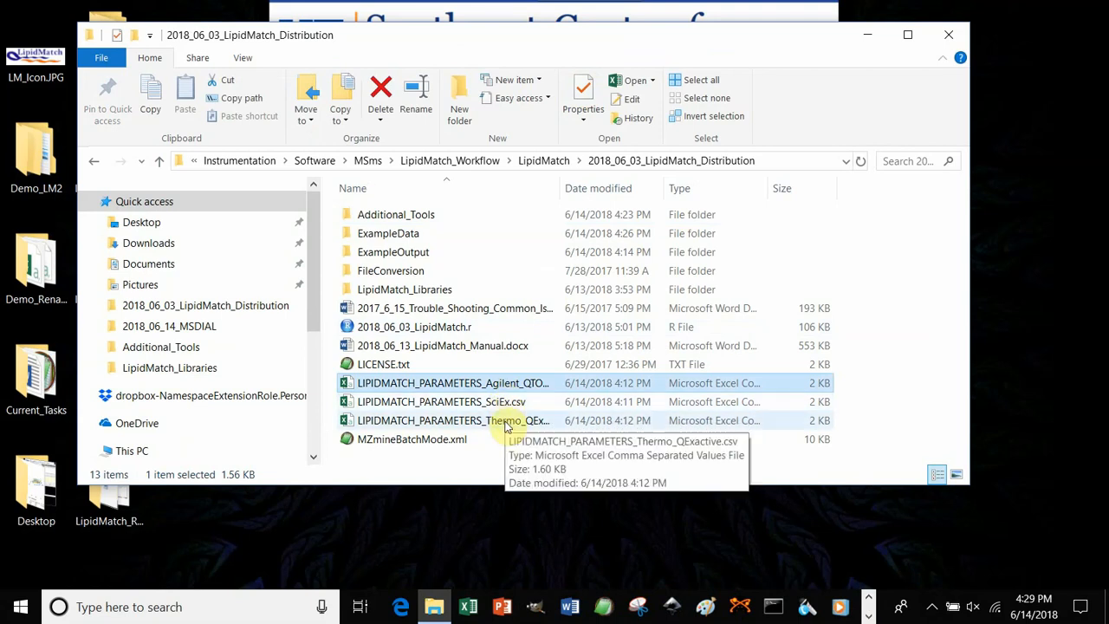
Open LIPIDMATCH_PARAMETERS_Thermo_QExactive.csv from the distribution folder in Excel.
{"action": "left_click", "coordinate": [452, 421]}
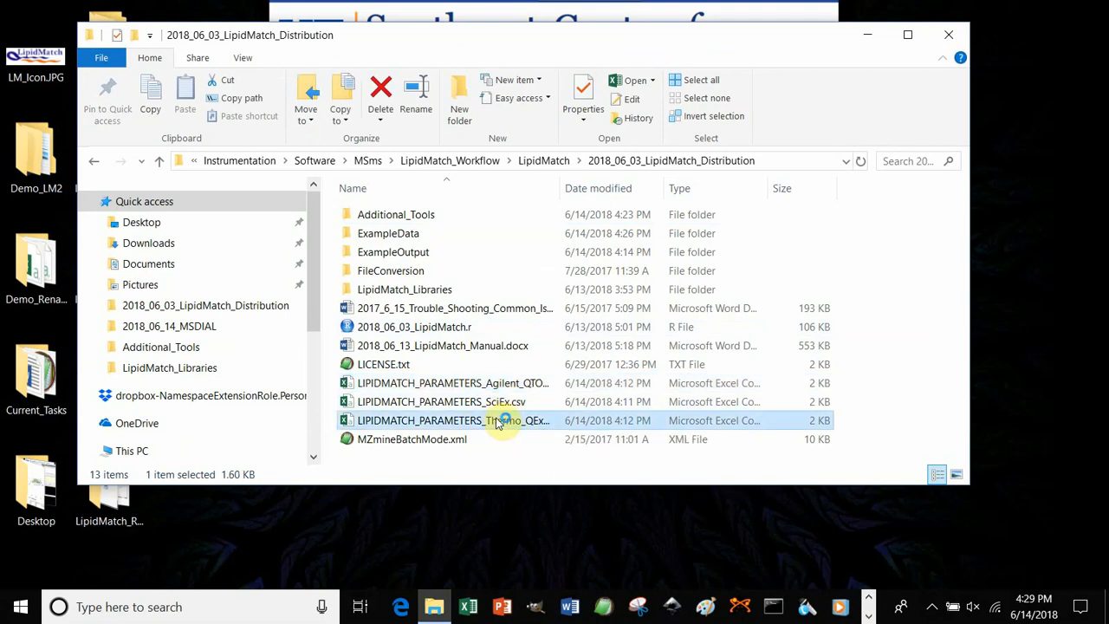
{"action": "double_click", "coordinate": [454, 421]}
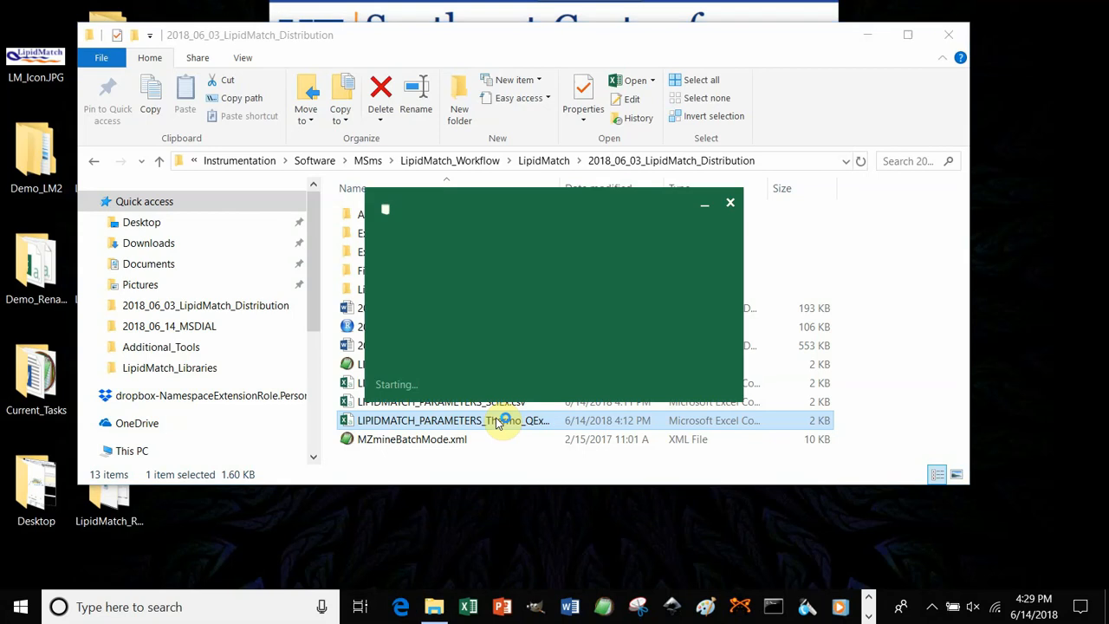
Check the RT Window, MZ Search Window MS2, Directory of Inputs and Directory of Libraries values.
{"action": "double_click", "coordinate": [453, 421]}
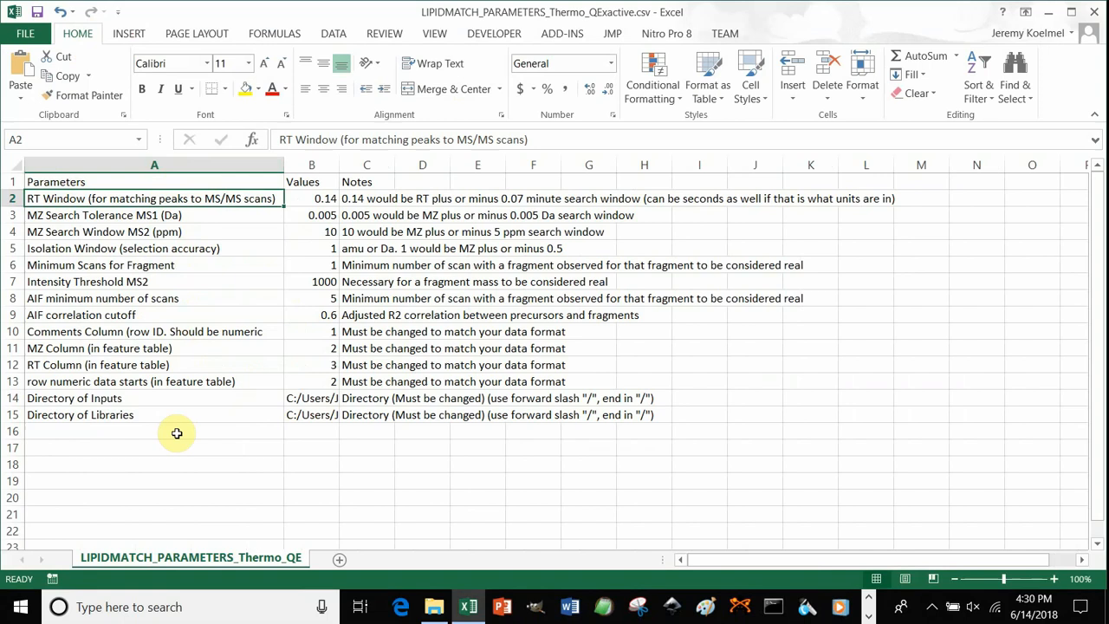
{"action": "mouse_move", "coordinate": [303, 199]}
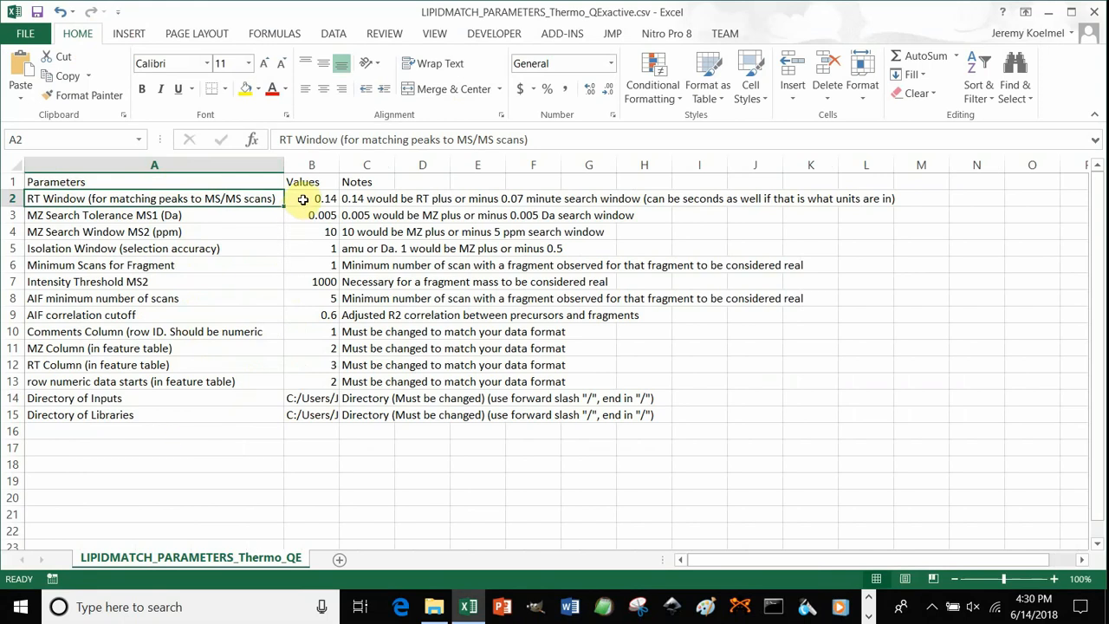
{"action": "left_click", "coordinate": [312, 197]}
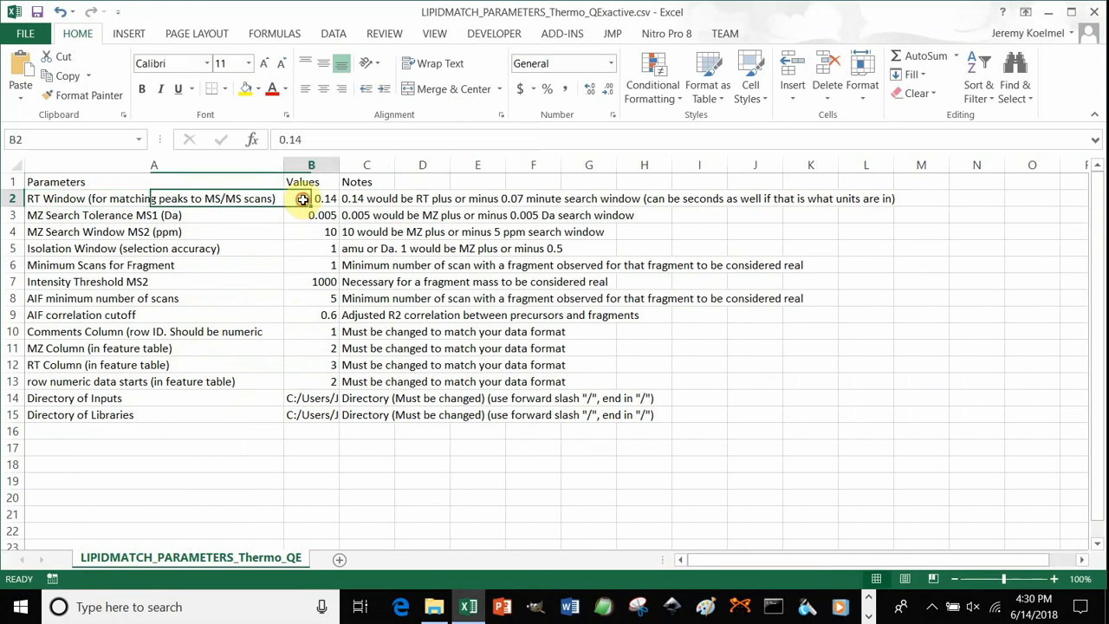
{"action": "left_click", "coordinate": [311, 233]}
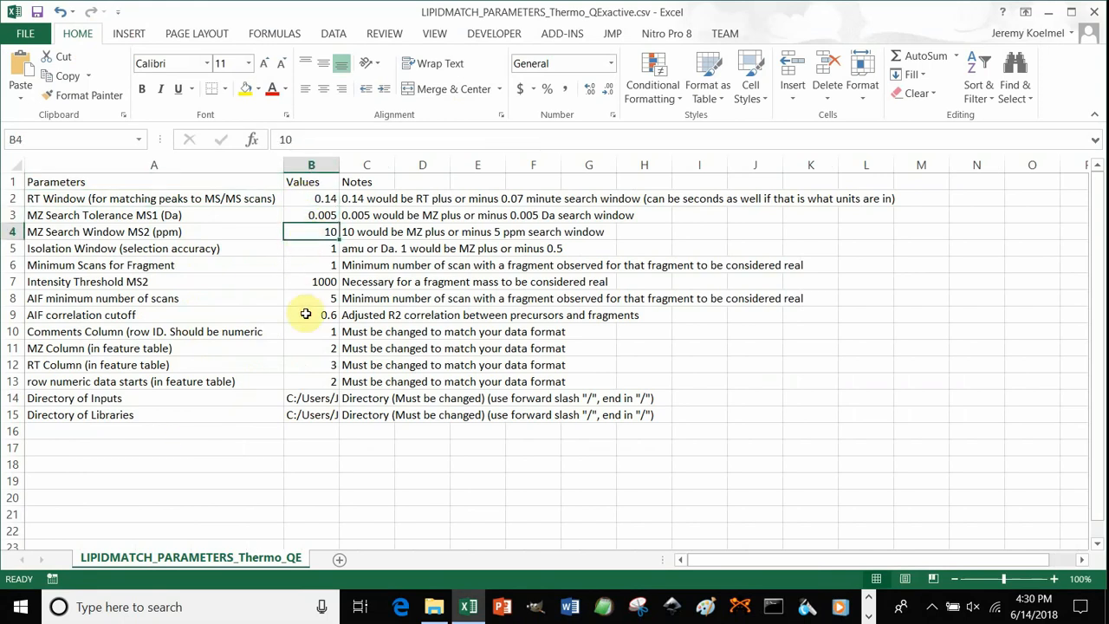
{"action": "left_click", "coordinate": [312, 397]}
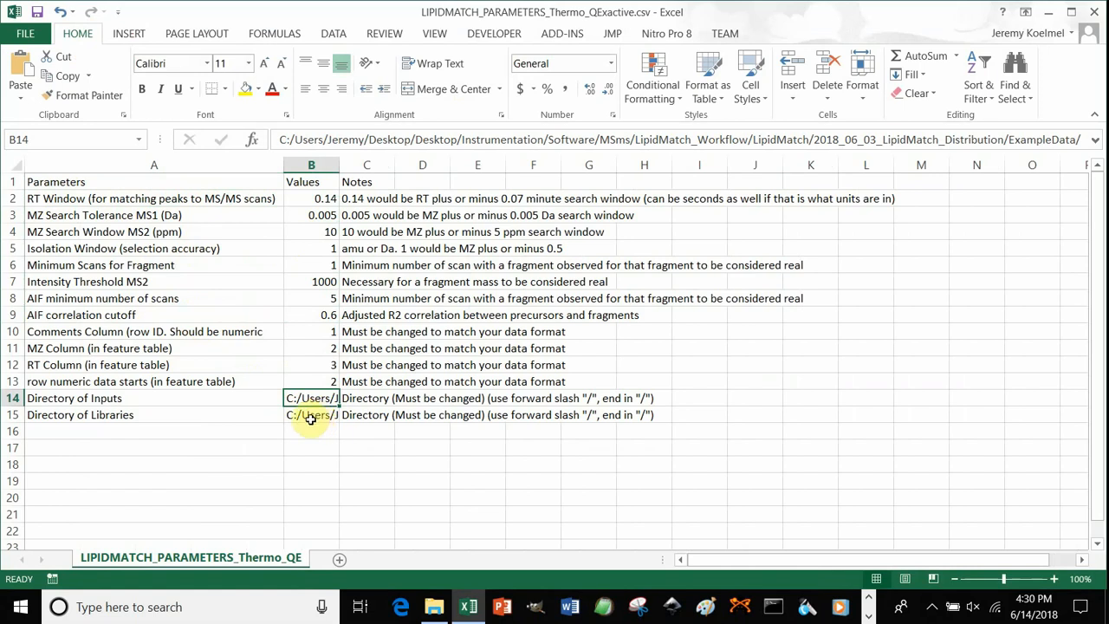
{"action": "left_click", "coordinate": [310, 414]}
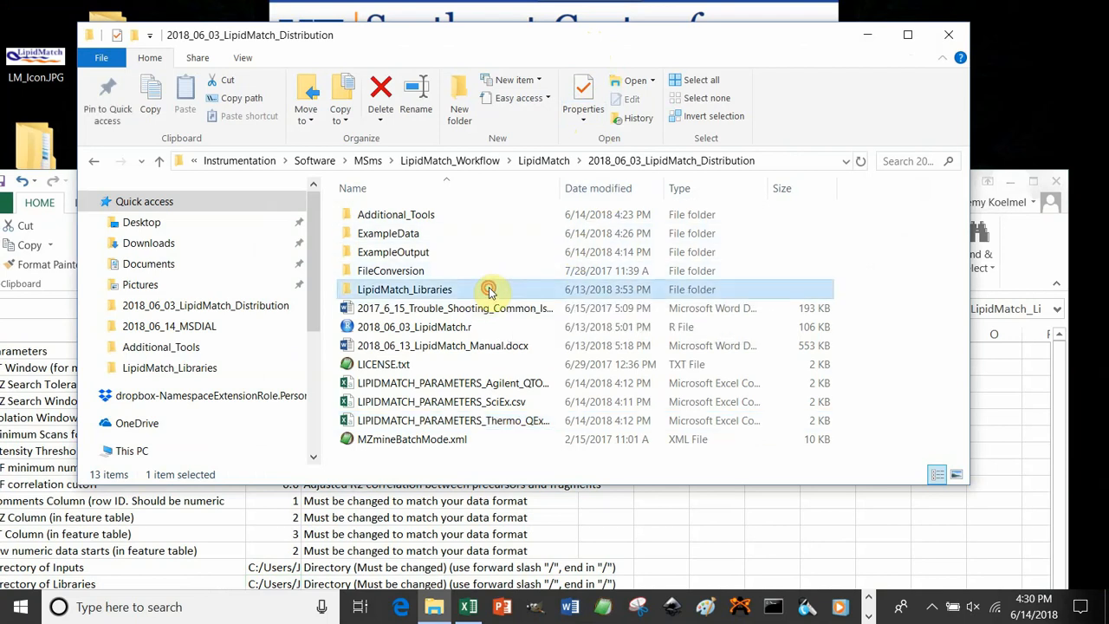
Copy the LipidMatch_Libraries folder path from the address bar and return to the spreadsheet.
{"action": "double_click", "coordinate": [405, 287]}
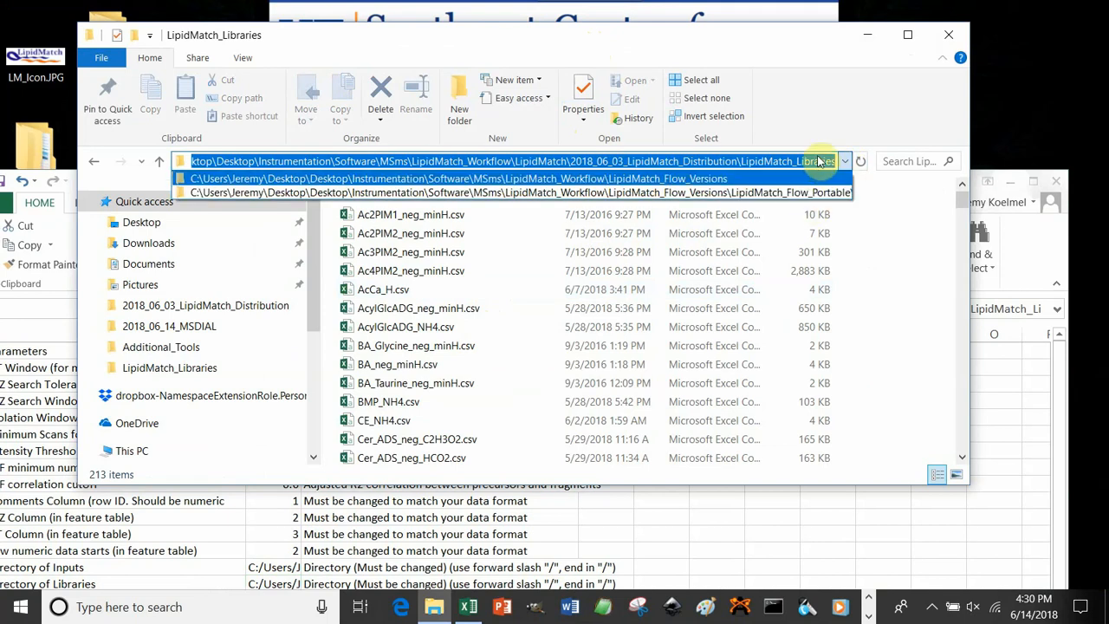
{"action": "left_click", "coordinate": [797, 161]}
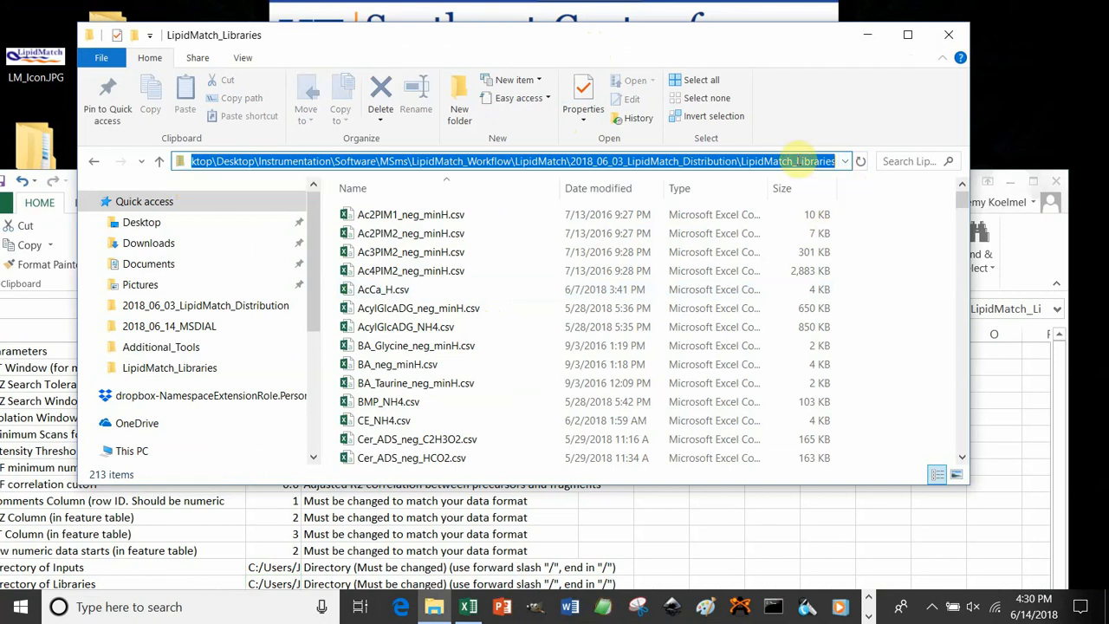
{"action": "left_click", "coordinate": [723, 531]}
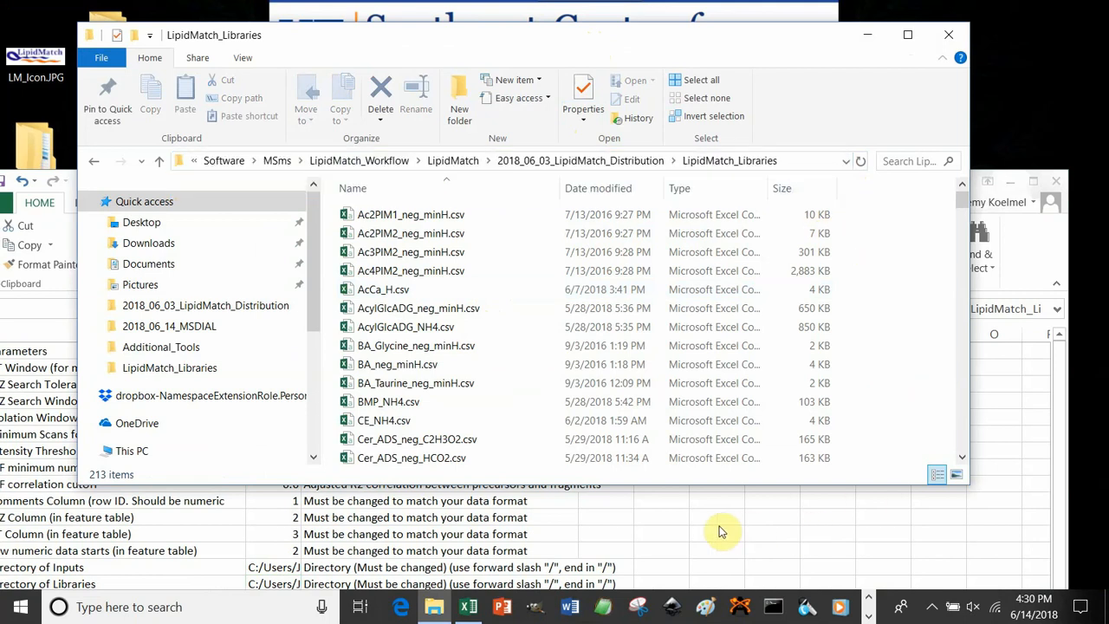
{"action": "left_click", "coordinate": [468, 606]}
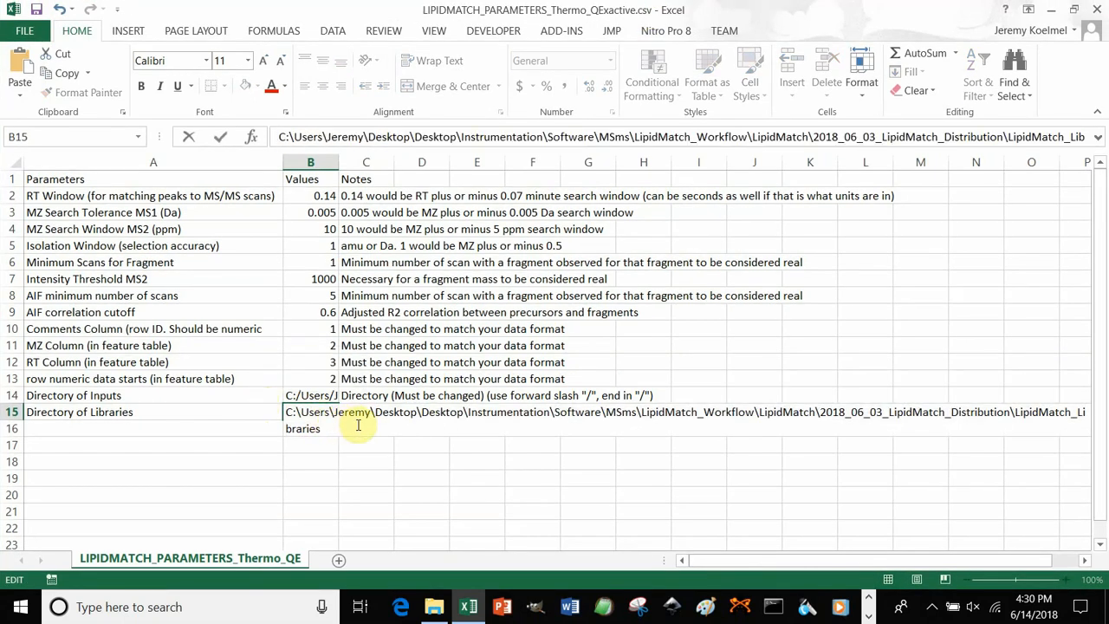
Add a trailing / to the libraries path and replace its backslashes with forward slashes.
{"action": "type", "text": "/"}
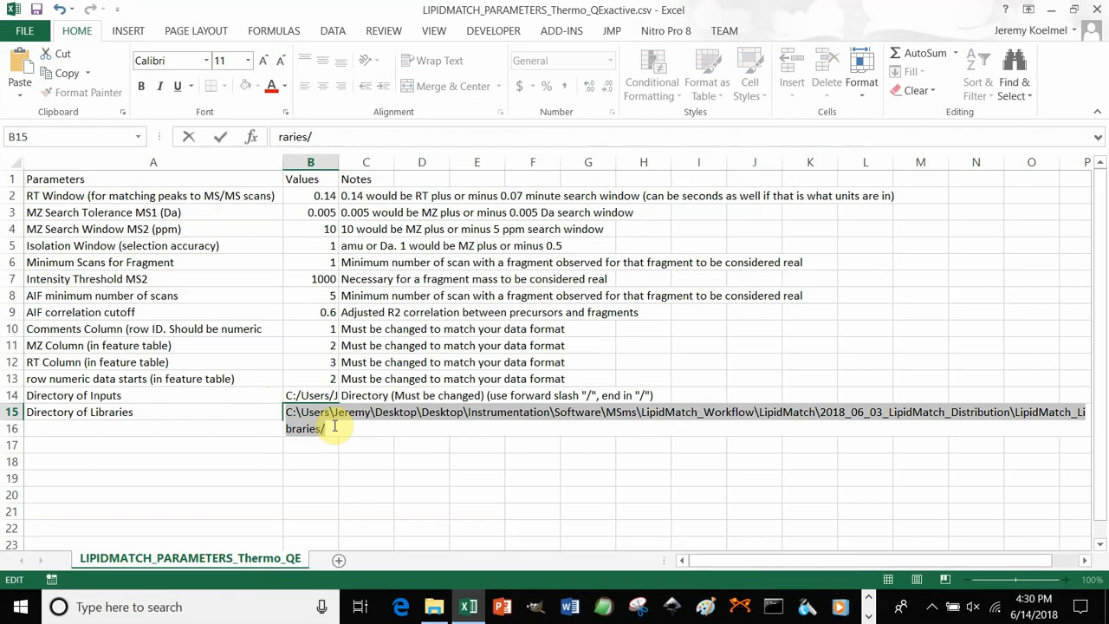
{"action": "key", "text": "ctrl+f"}
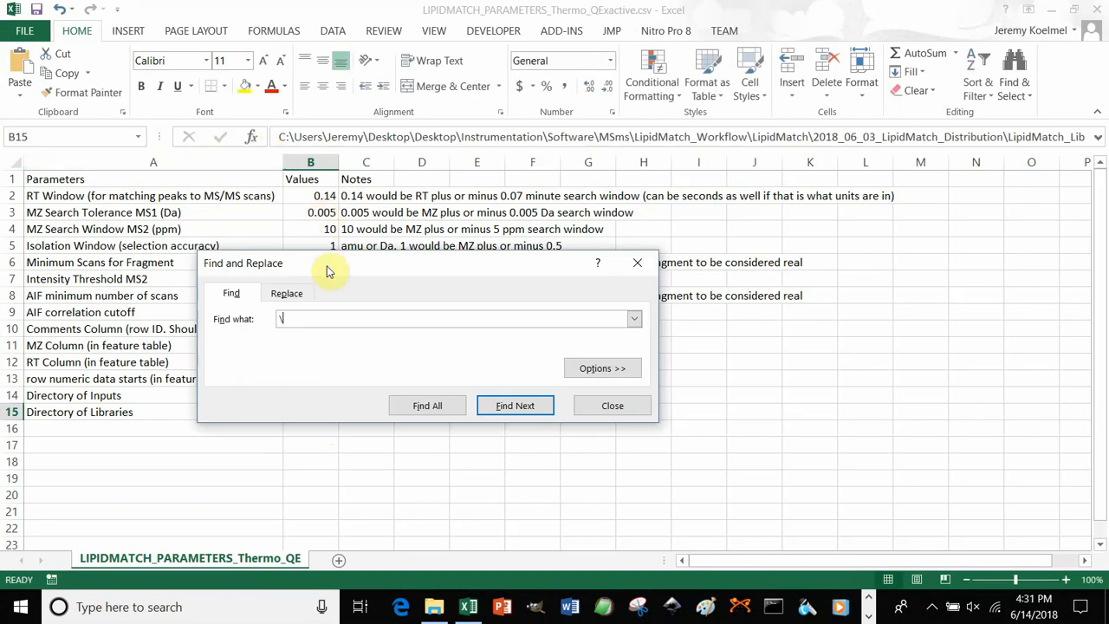
{"action": "left_click", "coordinate": [288, 293]}
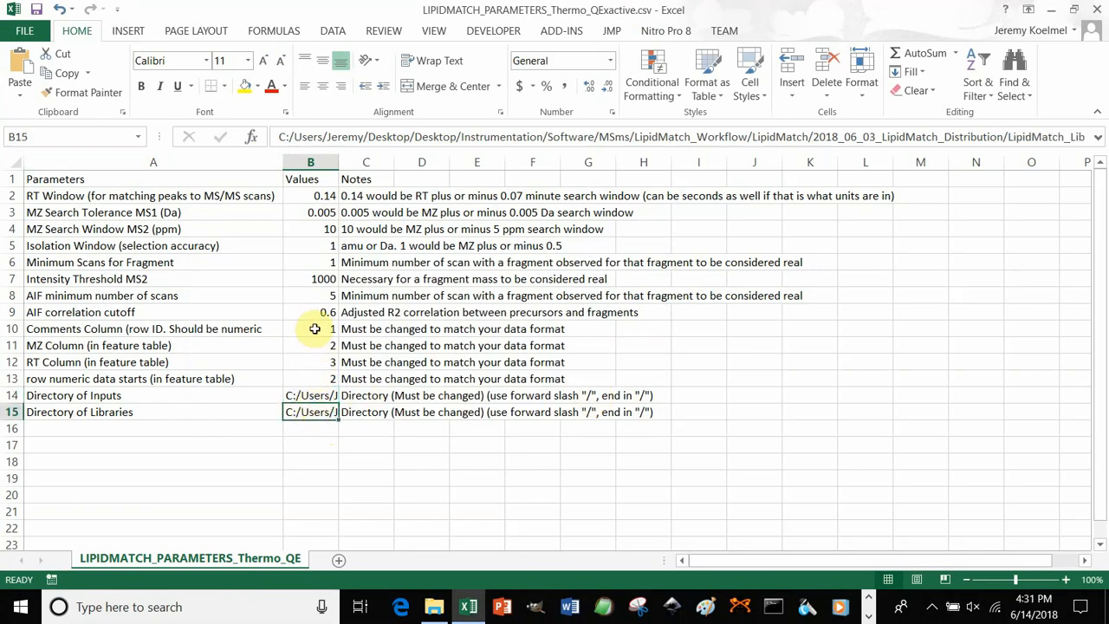
{"action": "left_click", "coordinate": [310, 329]}
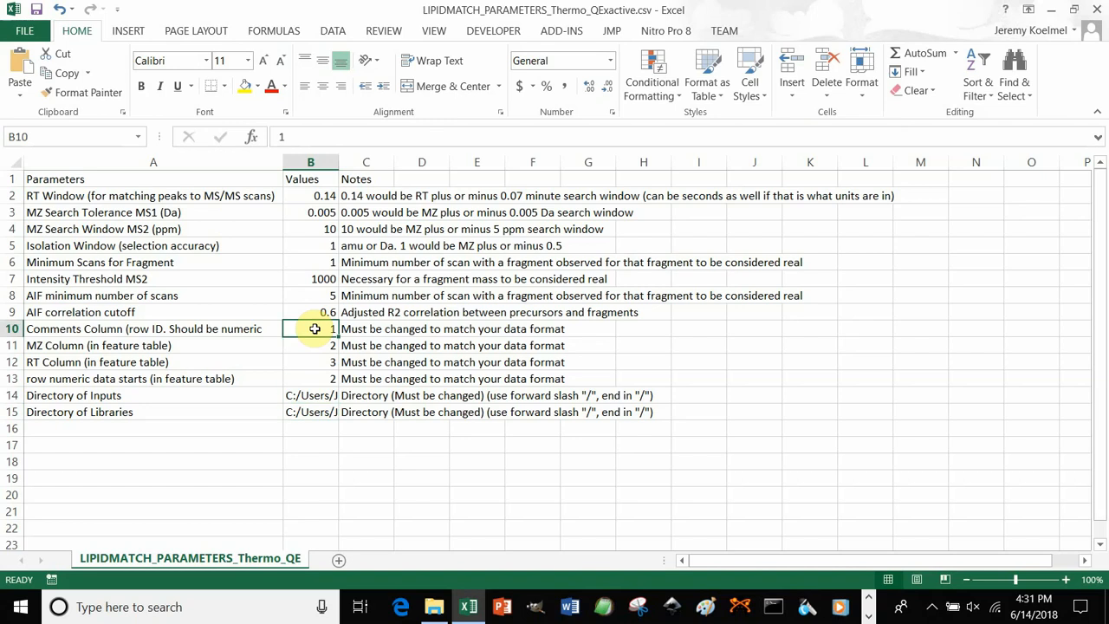
{"action": "mouse_move", "coordinate": [228, 332]}
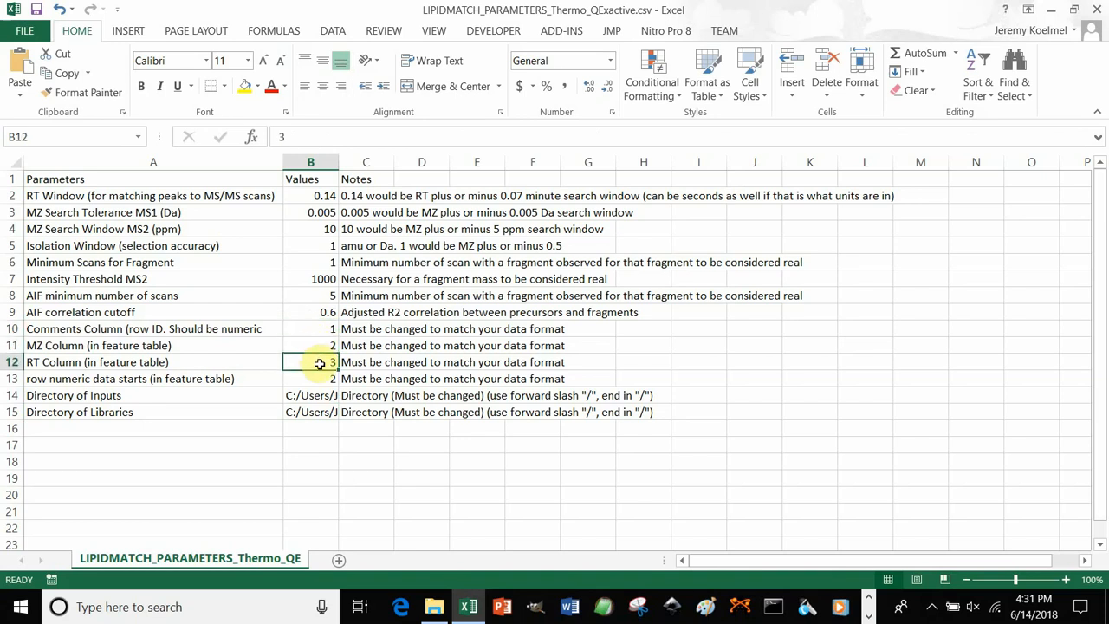
{"action": "left_click", "coordinate": [310, 378]}
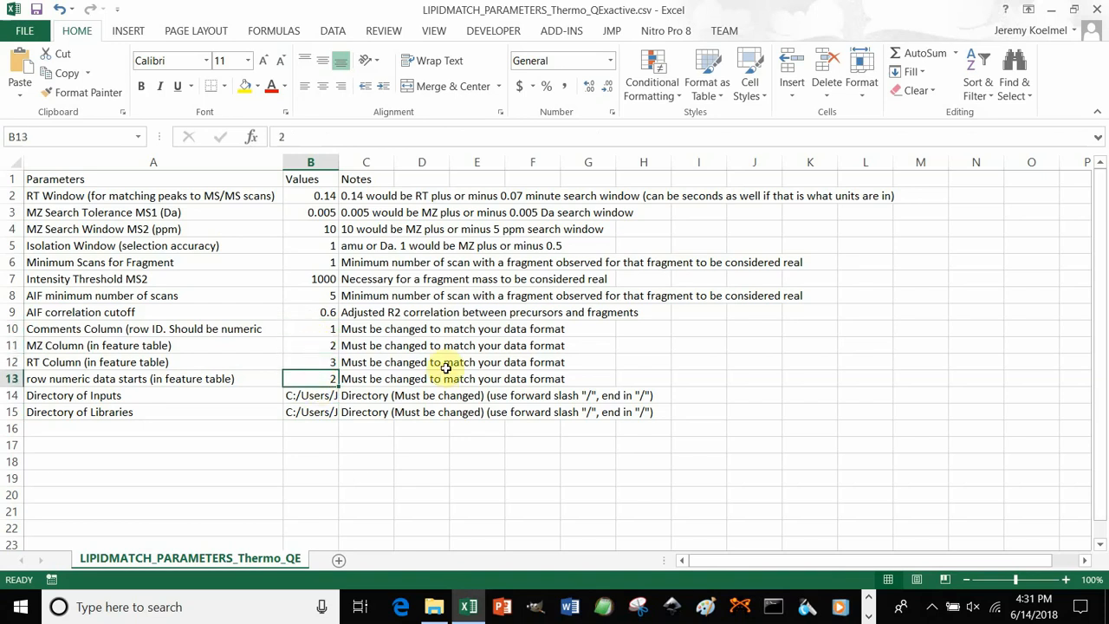
{"action": "mouse_move", "coordinate": [407, 227]}
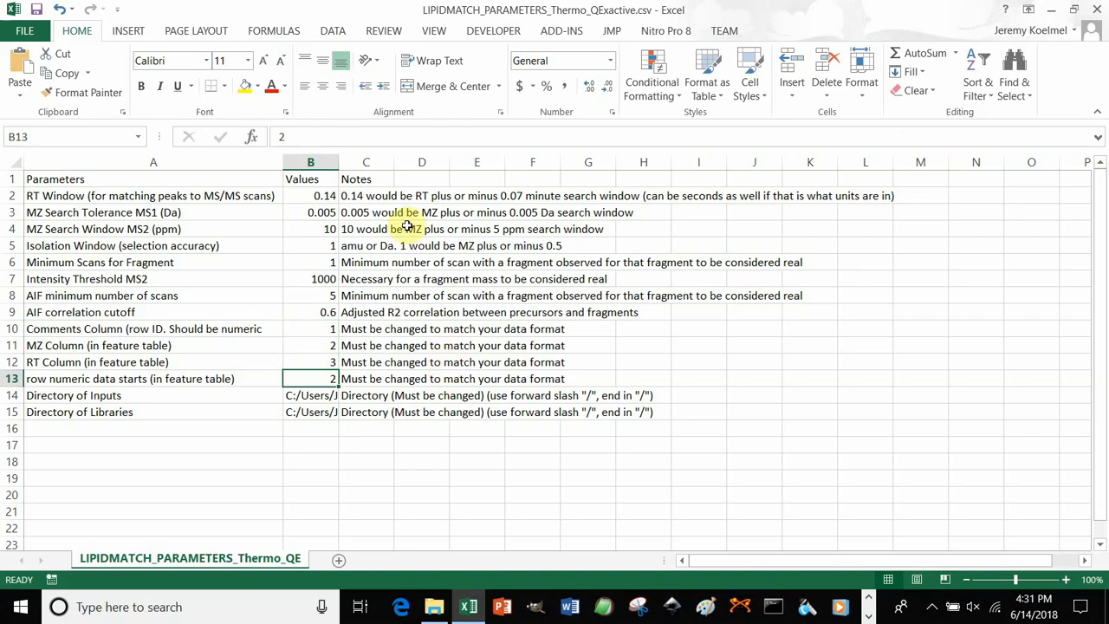
{"action": "mouse_move", "coordinate": [1098, 16]}
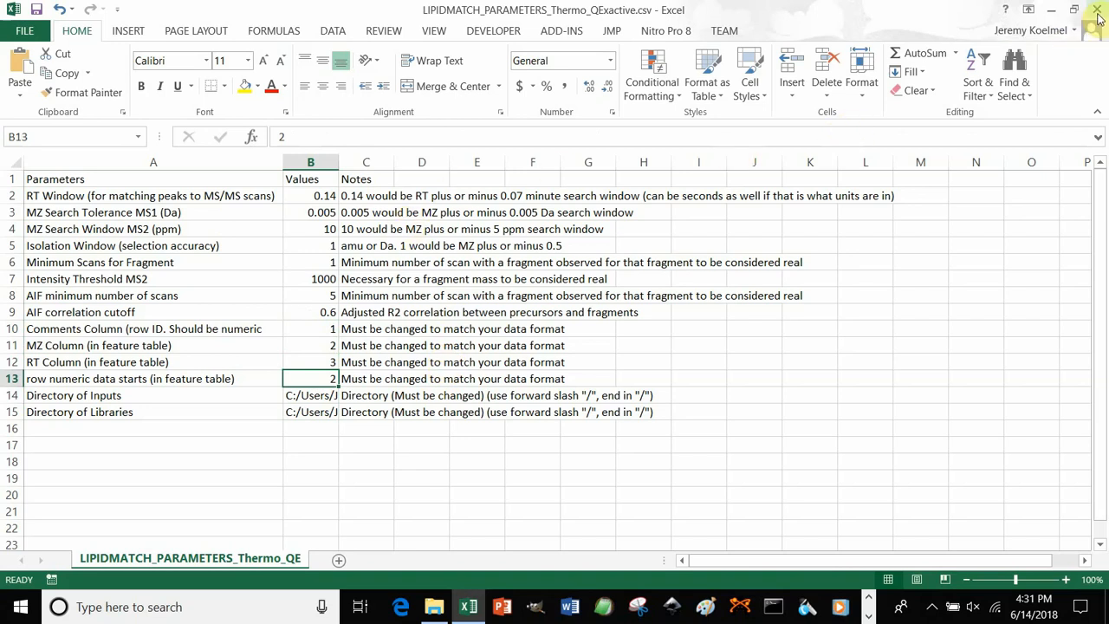
{"action": "mouse_move", "coordinate": [592, 14]}
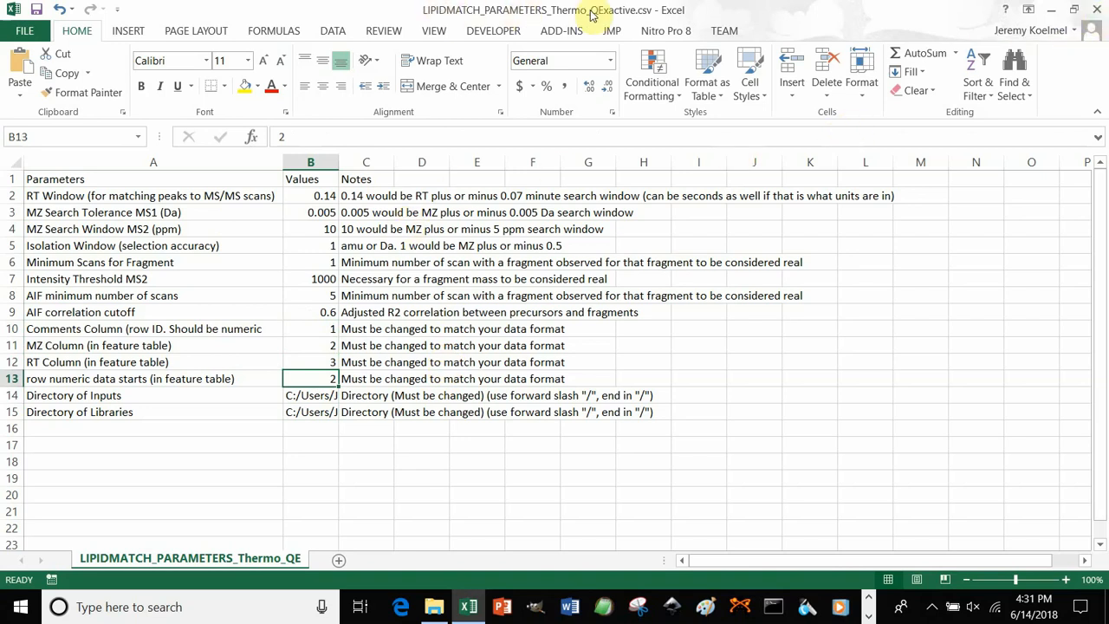
Close the parameters file, saving changes over the existing CSV and keeping CSV format.
{"action": "left_click", "coordinate": [1099, 10]}
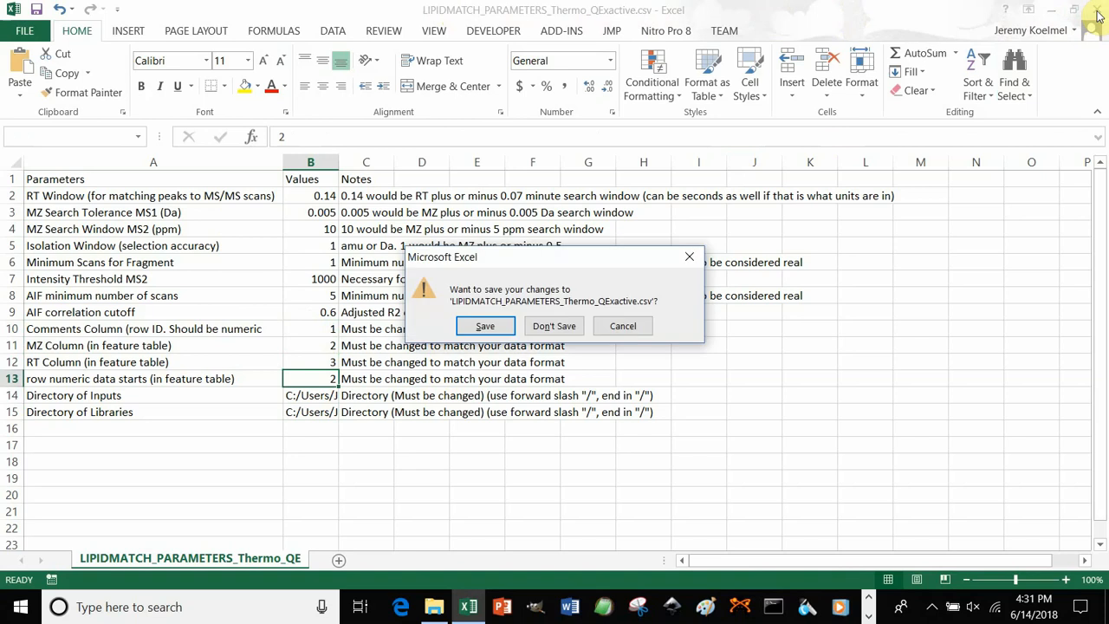
{"action": "left_click", "coordinate": [485, 325]}
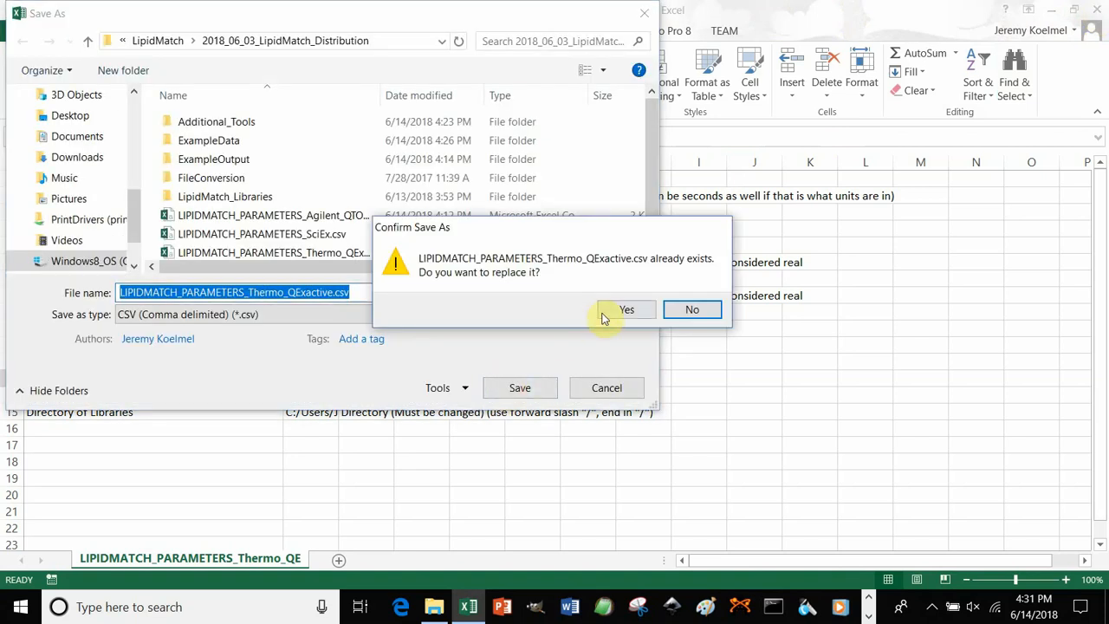
{"action": "left_click", "coordinate": [626, 308]}
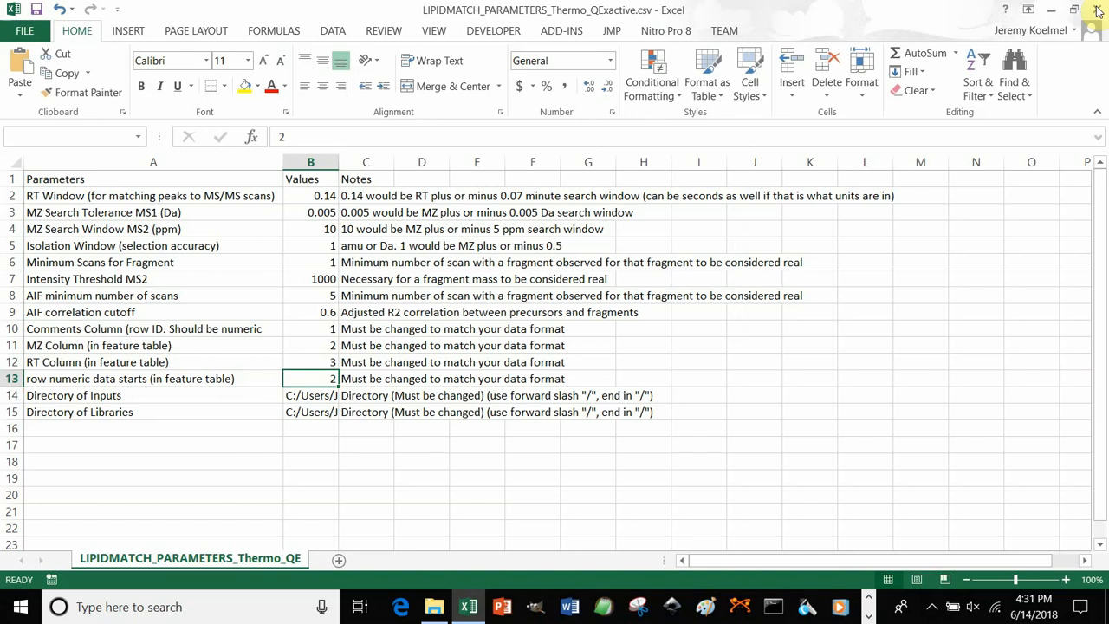
{"action": "left_click", "coordinate": [1090, 11]}
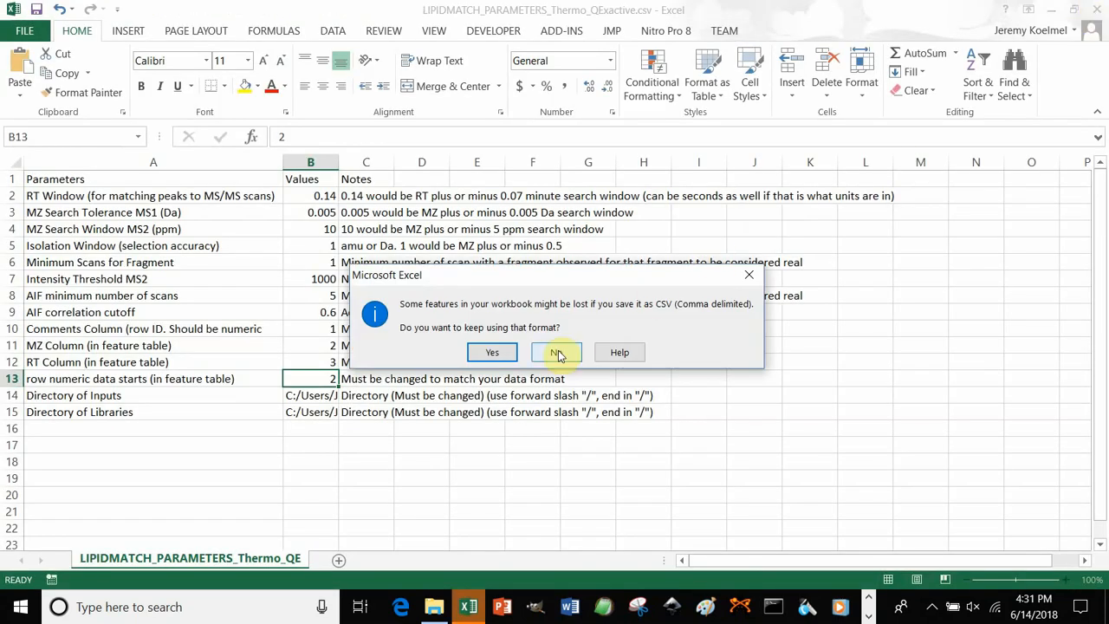
{"action": "left_click", "coordinate": [556, 352]}
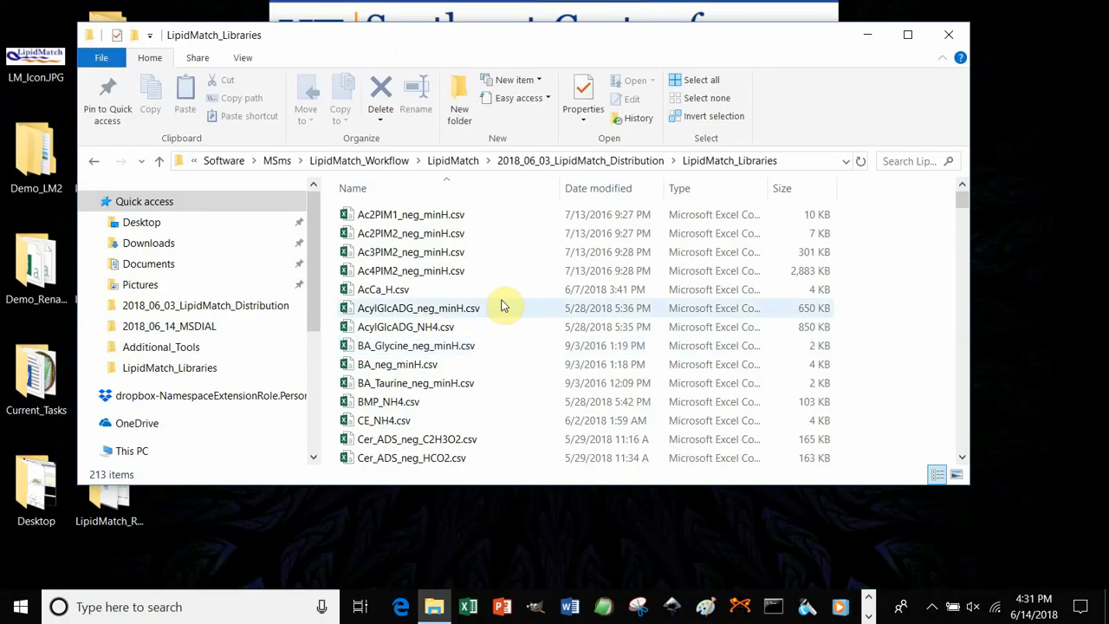
Go up from LipidMatch_Libraries to the 2018_06_03_LipidMatch_Distribution folder.
{"action": "scroll", "scroll_direction": "down", "scroll_amount": 3}
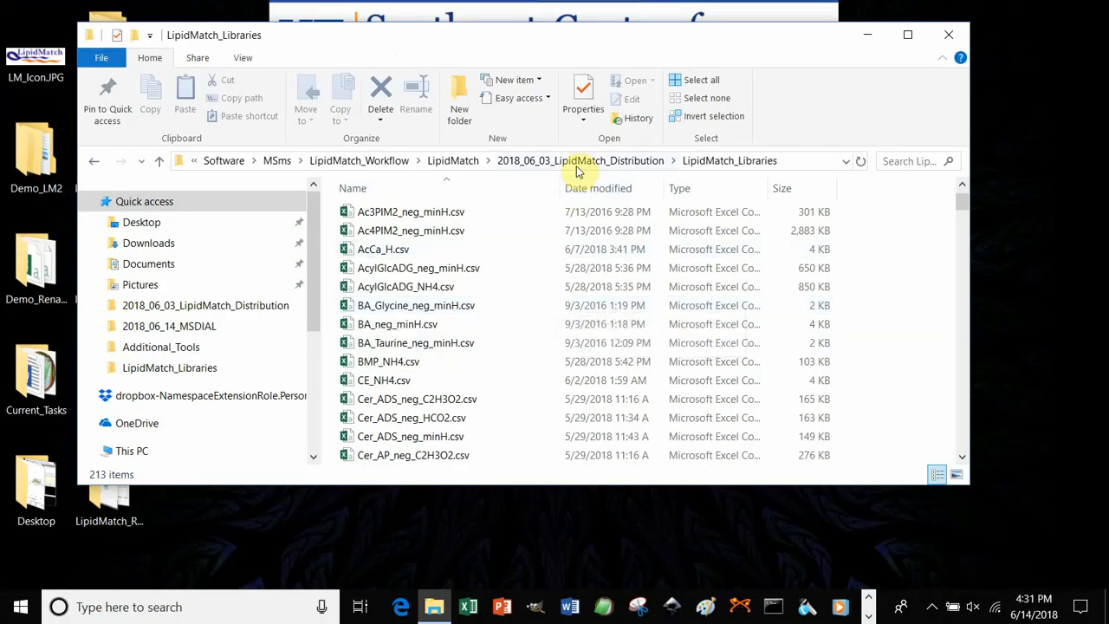
{"action": "left_click", "coordinate": [579, 160]}
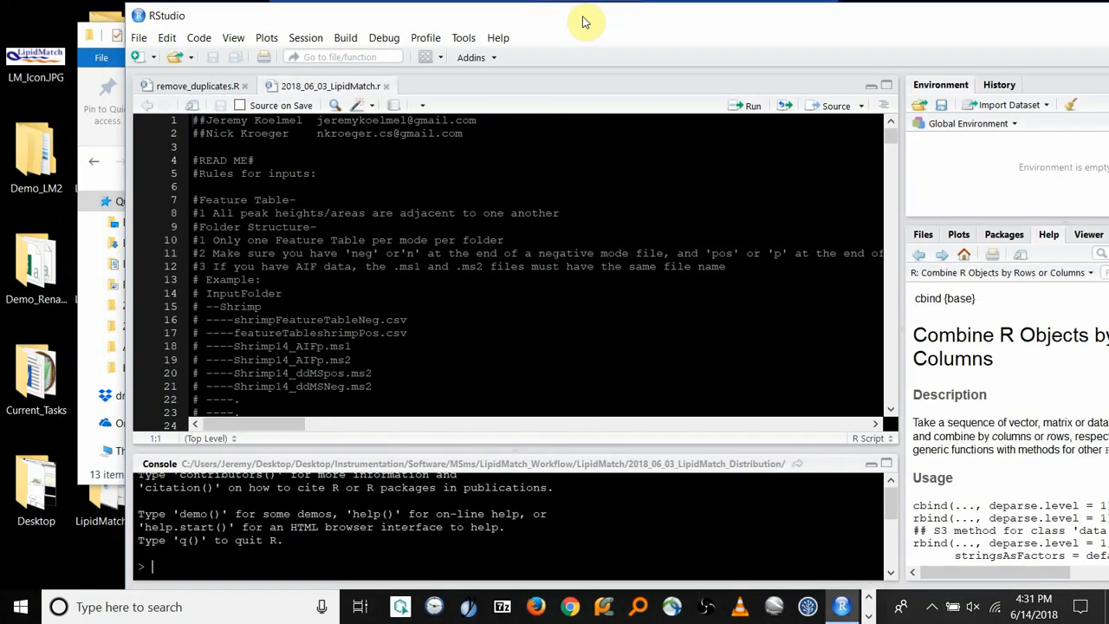
Save the script as a new copy named 2018_06_03_LipidMatch_csvInput.r.
{"action": "left_click", "coordinate": [138, 39]}
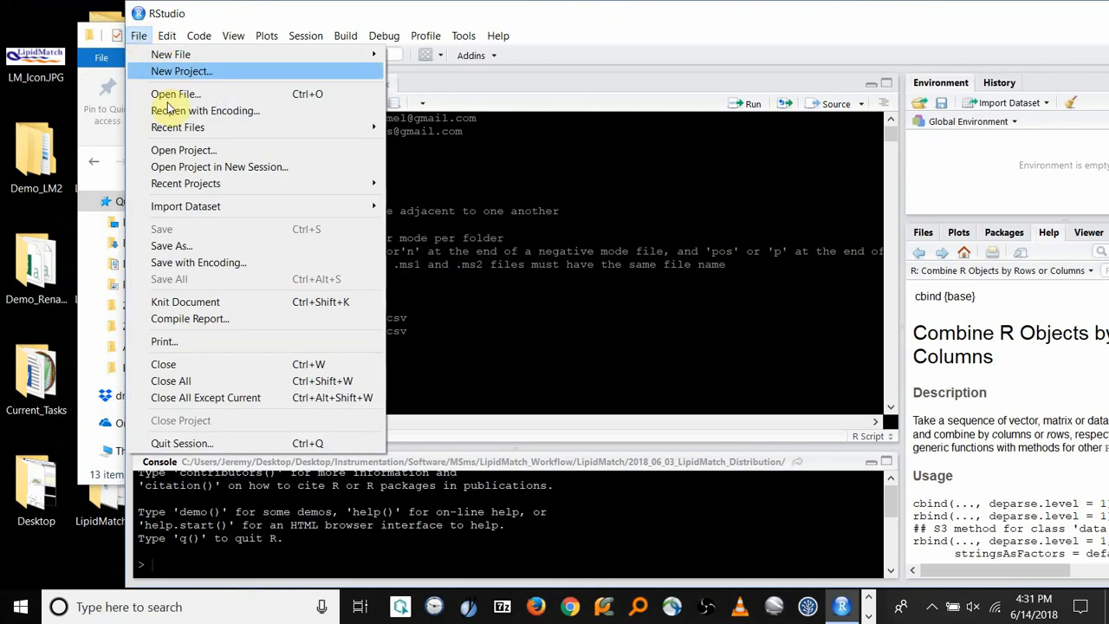
{"action": "left_click", "coordinate": [170, 246]}
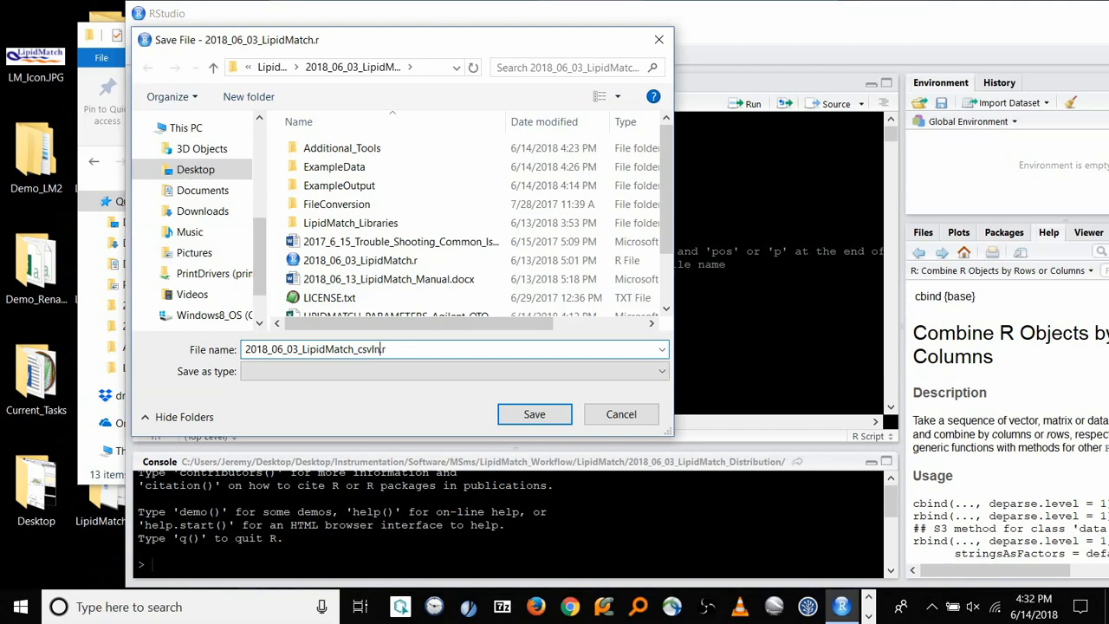
{"action": "type", "text": "p"}
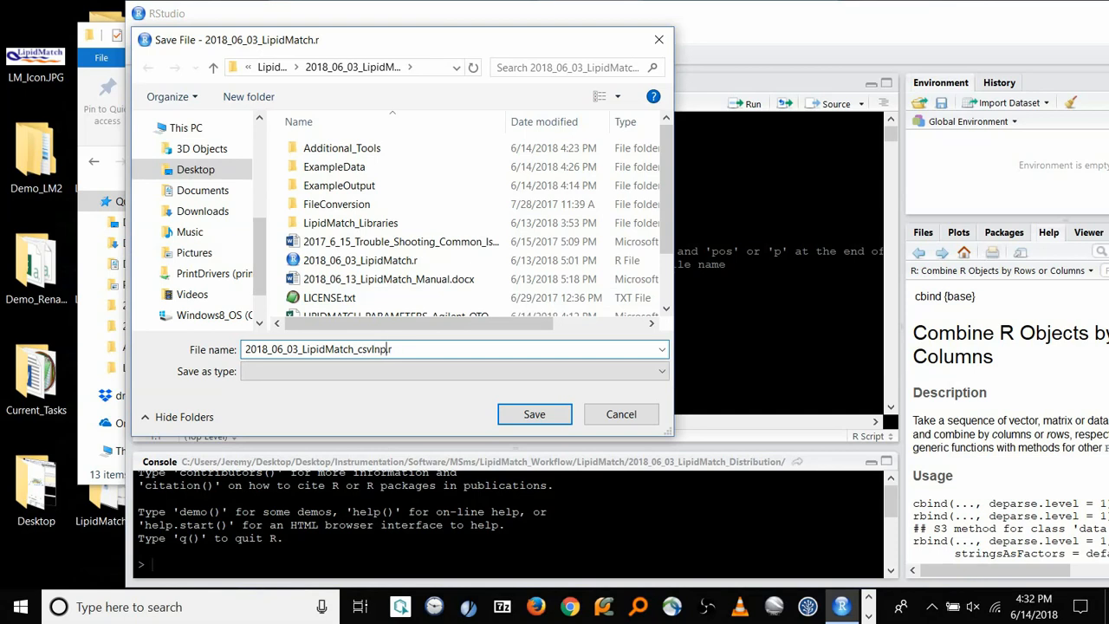
{"action": "left_click", "coordinate": [534, 413]}
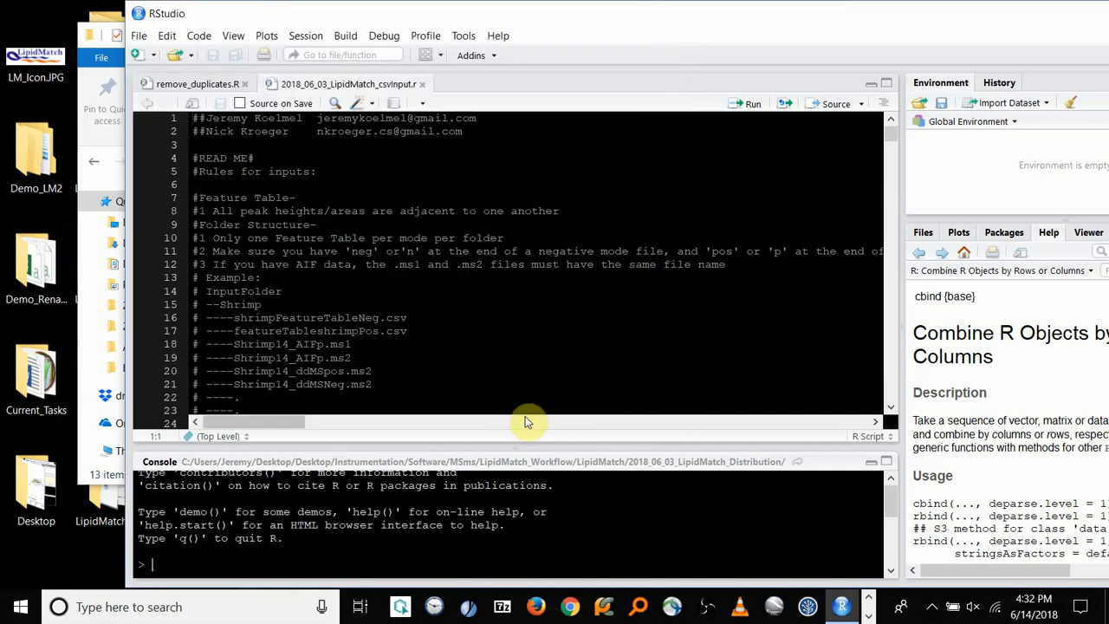
{"action": "left_click", "coordinate": [338, 251]}
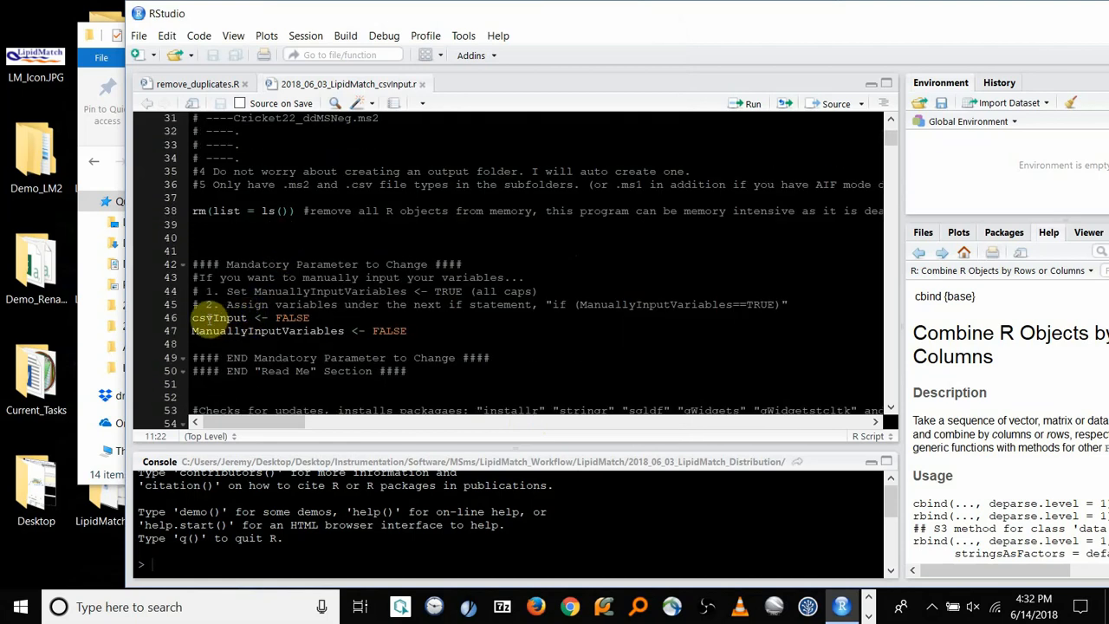
Set csvInput to TRUE and select the parametersDir path to replace with the distribution folder path.
{"action": "double_click", "coordinate": [293, 317]}
{"action": "type", "text": "TRU"}
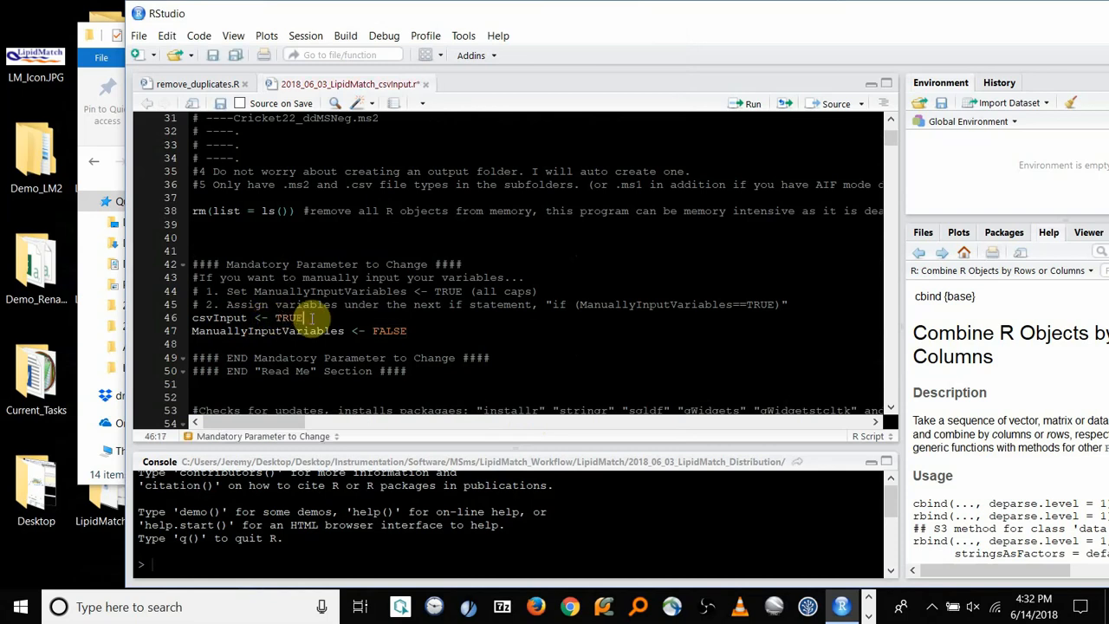
{"action": "scroll", "scroll_direction": "down", "scroll_amount": 3}
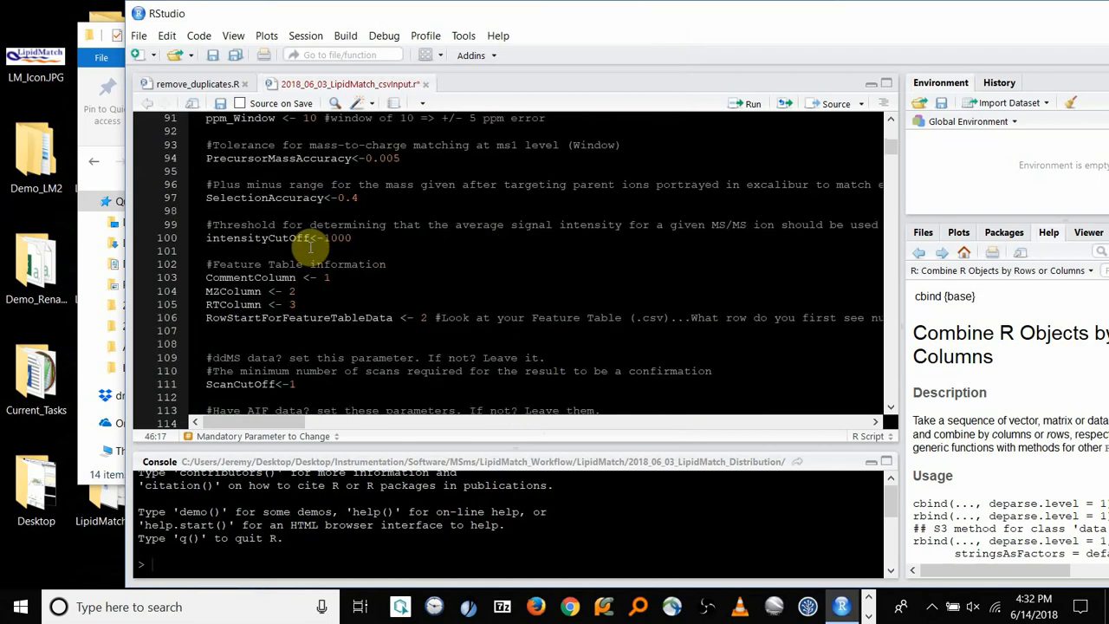
{"action": "scroll", "scroll_direction": "down", "scroll_amount": 3}
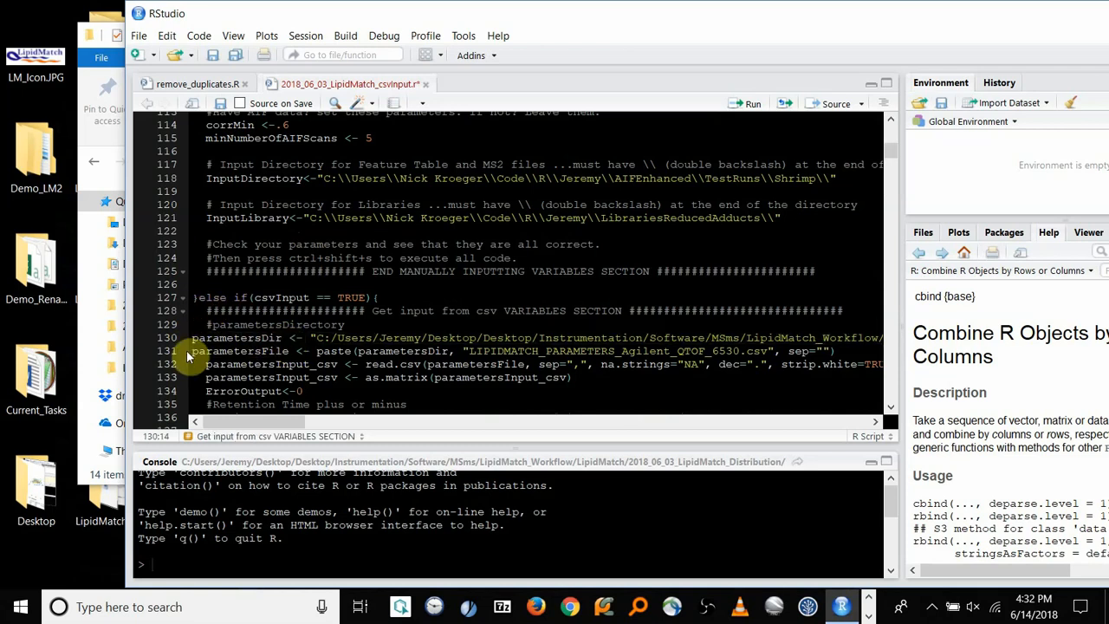
{"action": "double_click", "coordinate": [241, 350]}
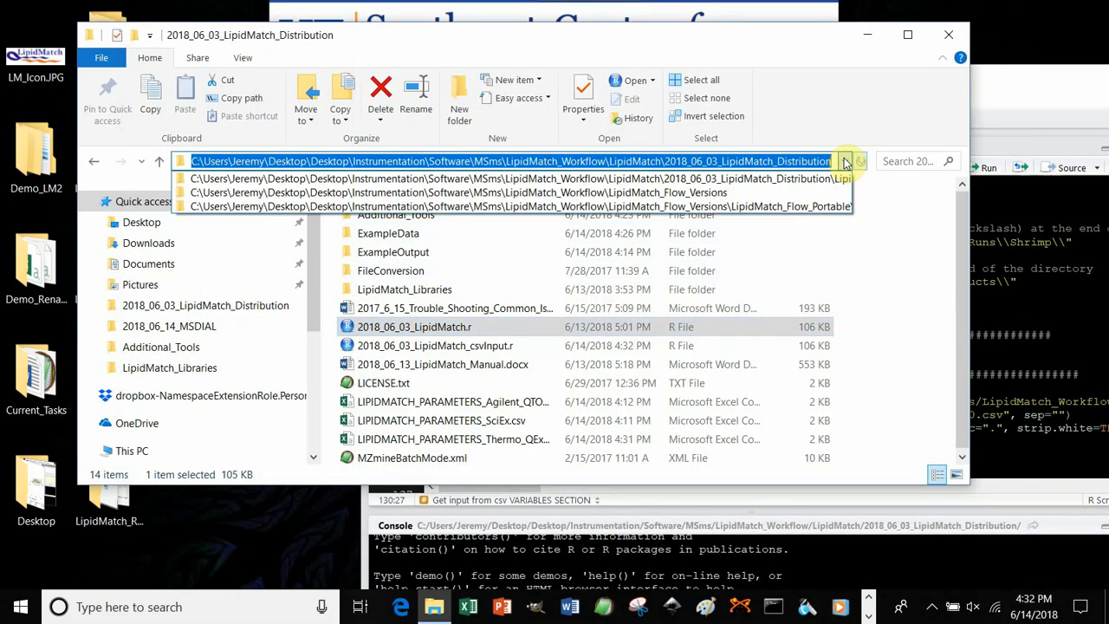
{"action": "left_click", "coordinate": [846, 161]}
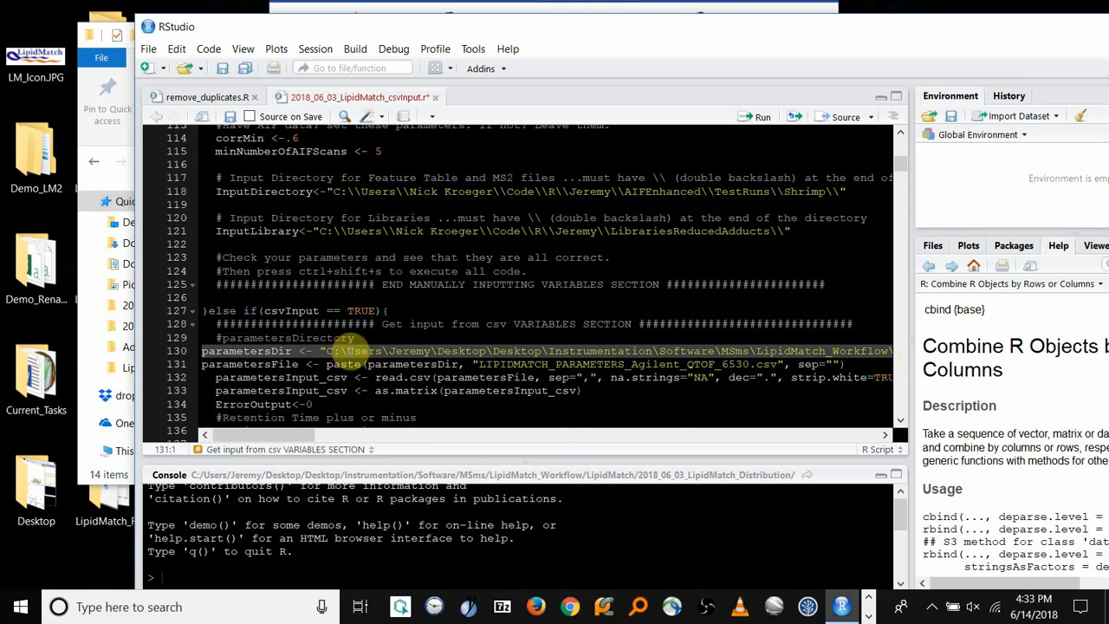
Replace all ten backslashes in the selected parametersDir path with forward slashes.
{"action": "key", "text": "ctrl+f"}
{"action": "type", "text": "\\"}
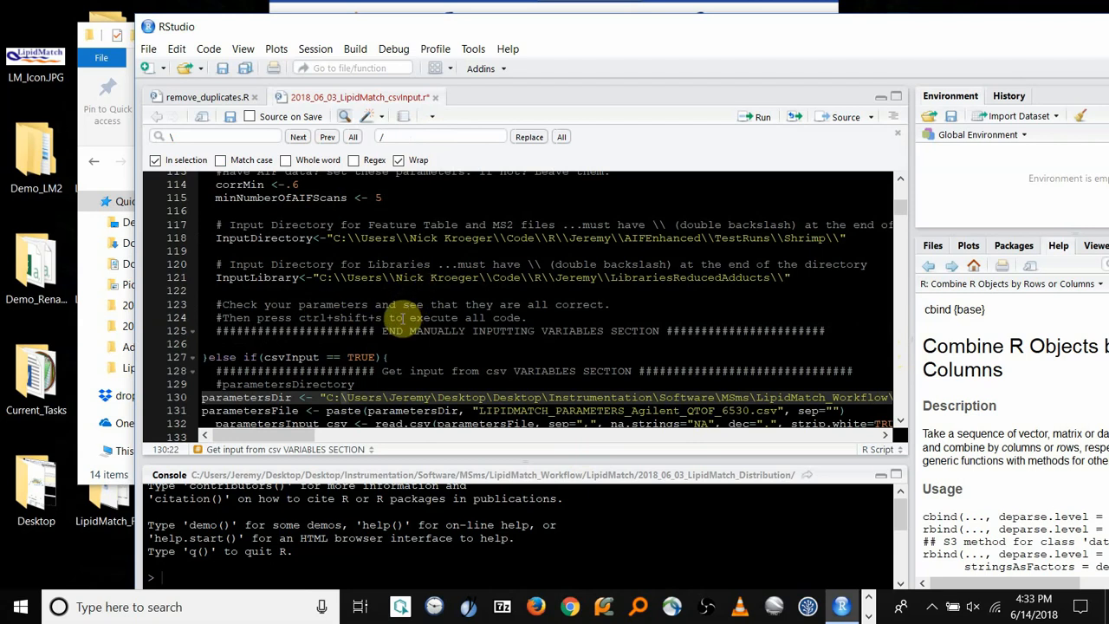
{"action": "mouse_move", "coordinate": [363, 276]}
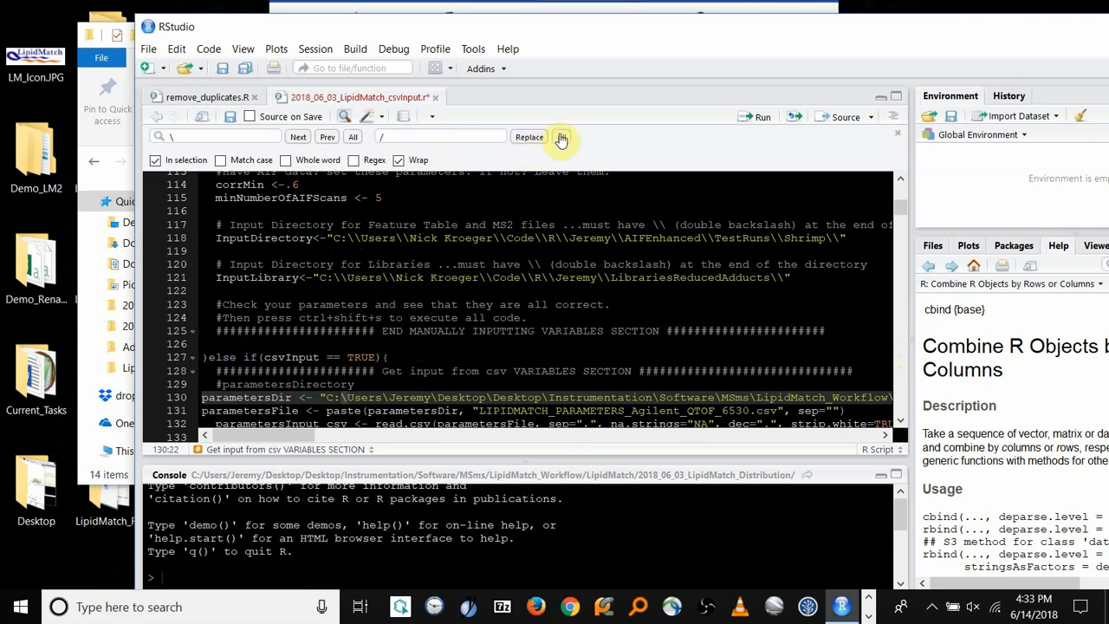
{"action": "left_click", "coordinate": [561, 135]}
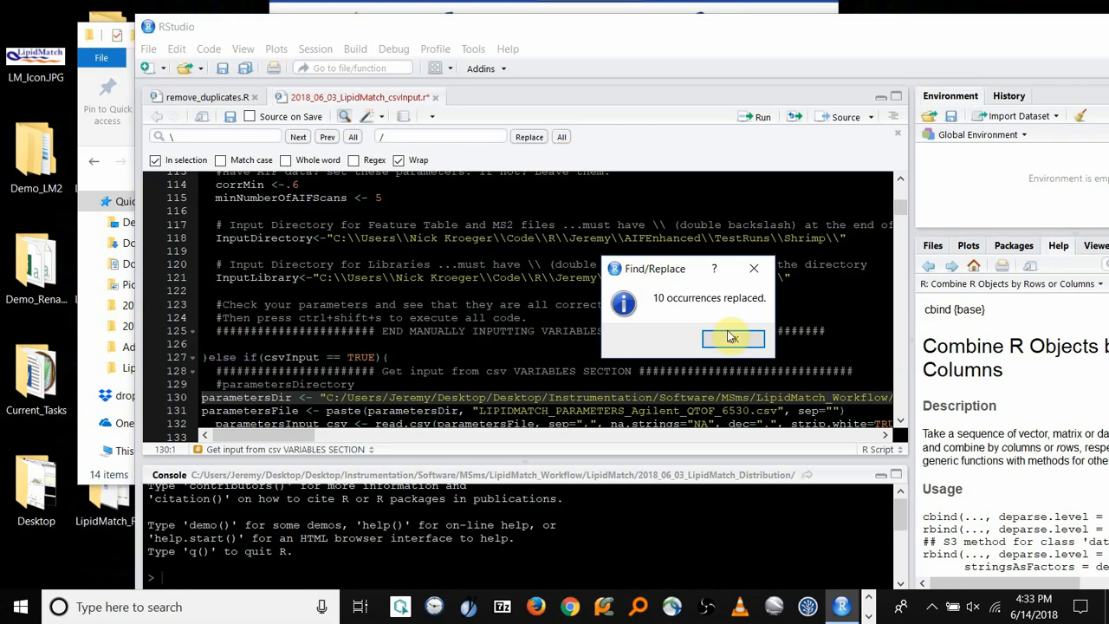
{"action": "left_click", "coordinate": [733, 338]}
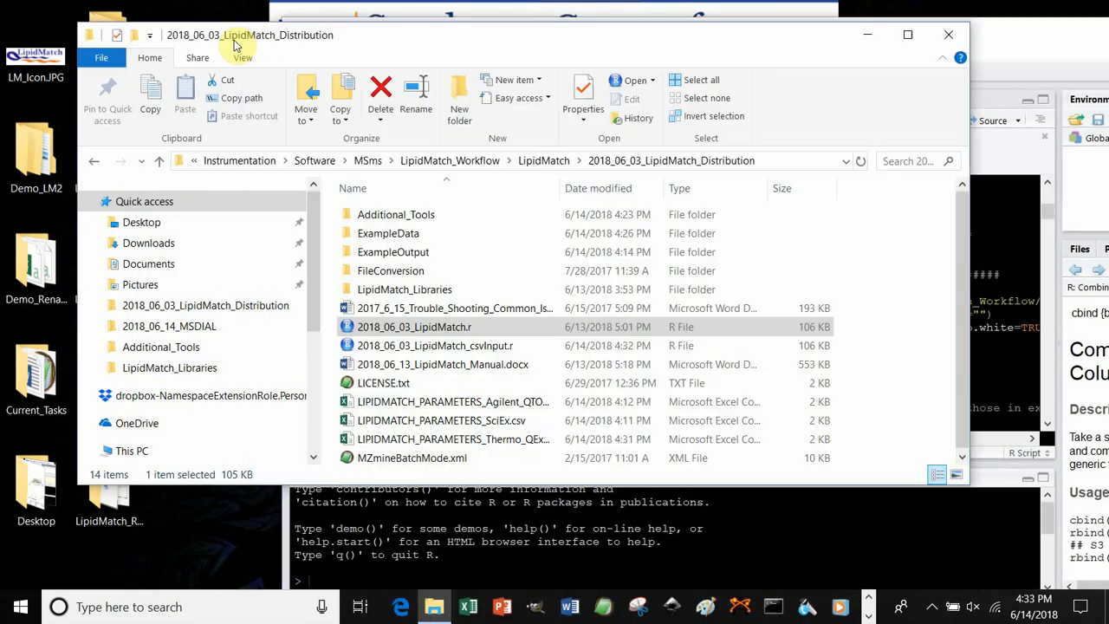
Copy the Thermo QExactive CSV file name and set parametersFile to it instead of the Agilent file.
{"action": "left_click", "coordinate": [453, 438]}
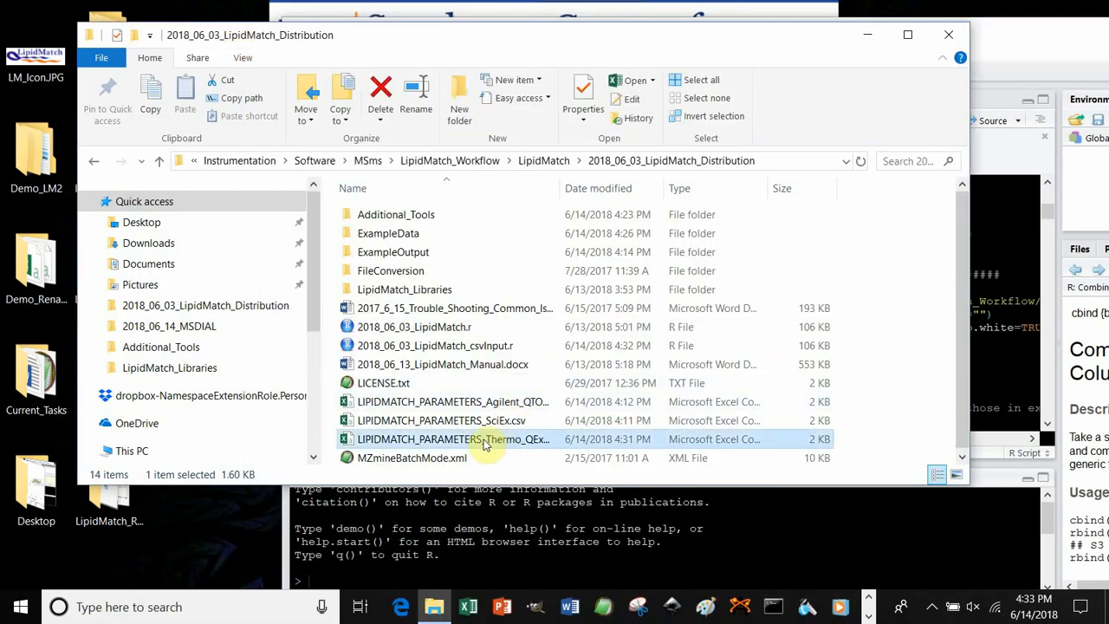
{"action": "double_click", "coordinate": [453, 440]}
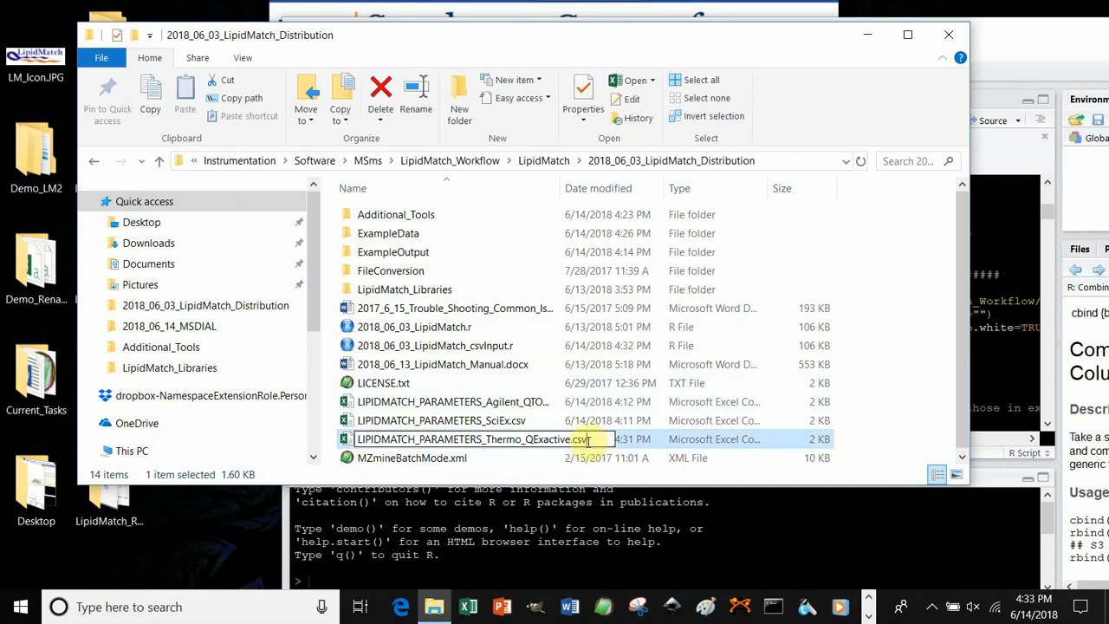
{"action": "left_click", "coordinate": [442, 421]}
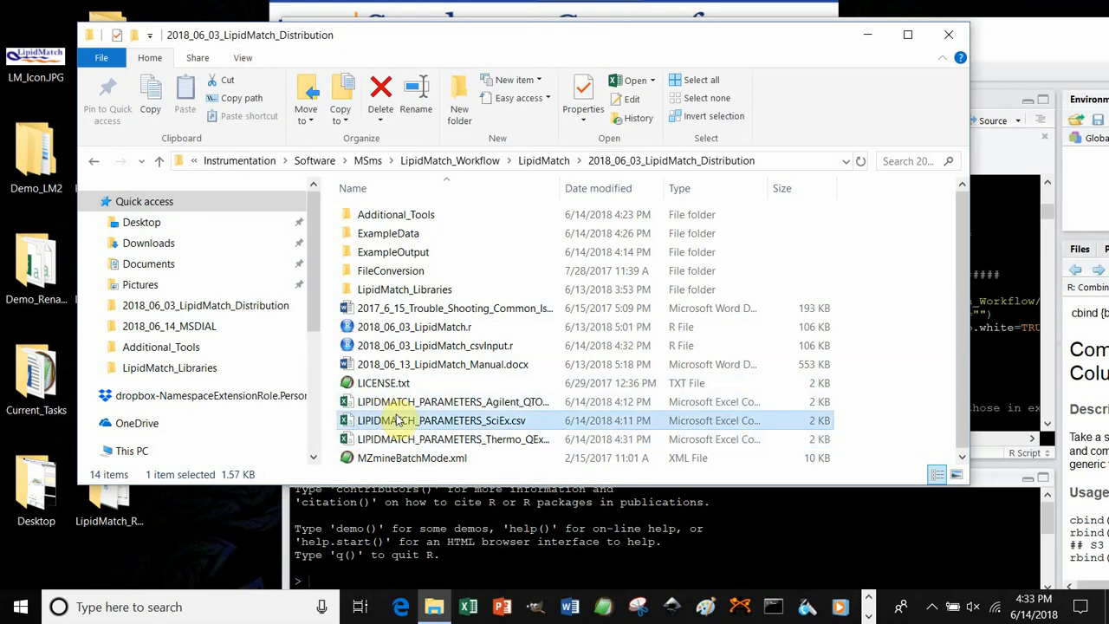
{"action": "left_click", "coordinate": [839, 606]}
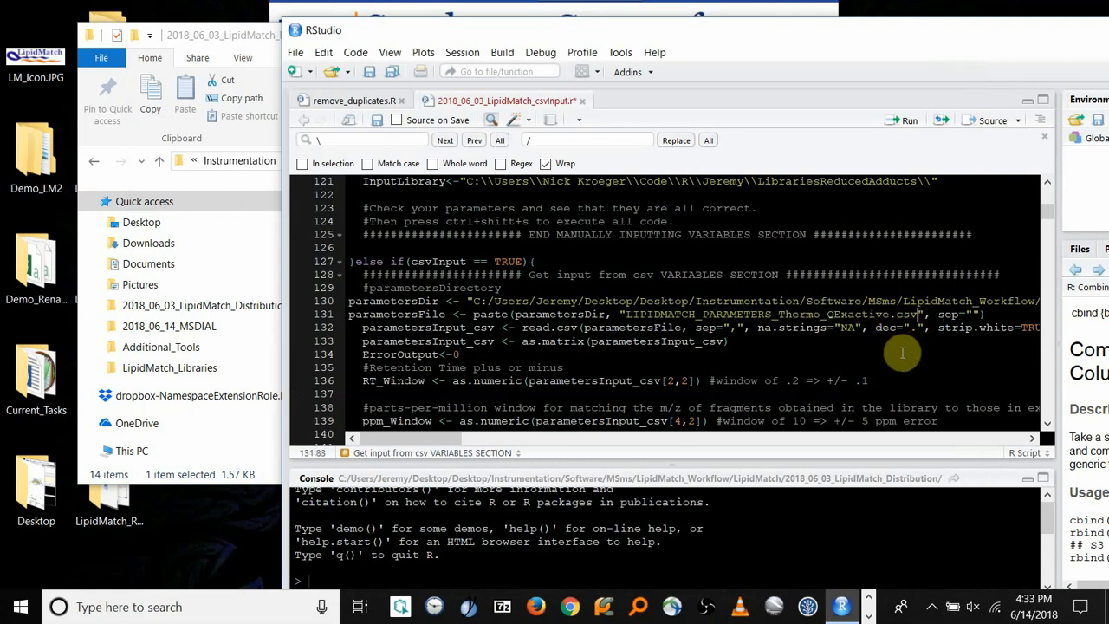
{"action": "mouse_move", "coordinate": [893, 355]}
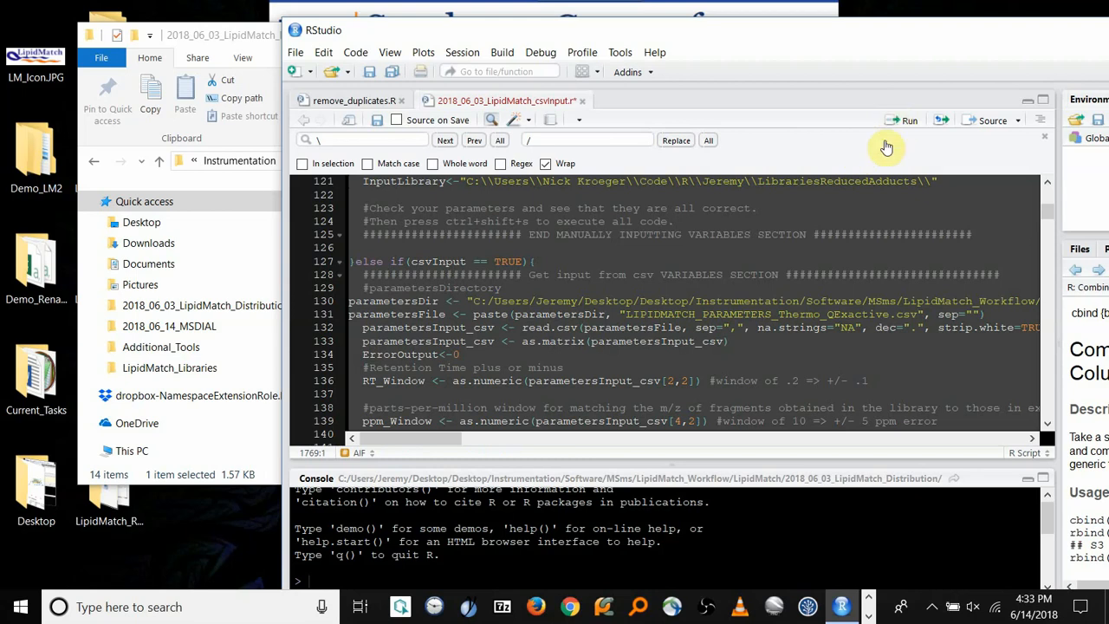
{"action": "mouse_move", "coordinate": [741, 338]}
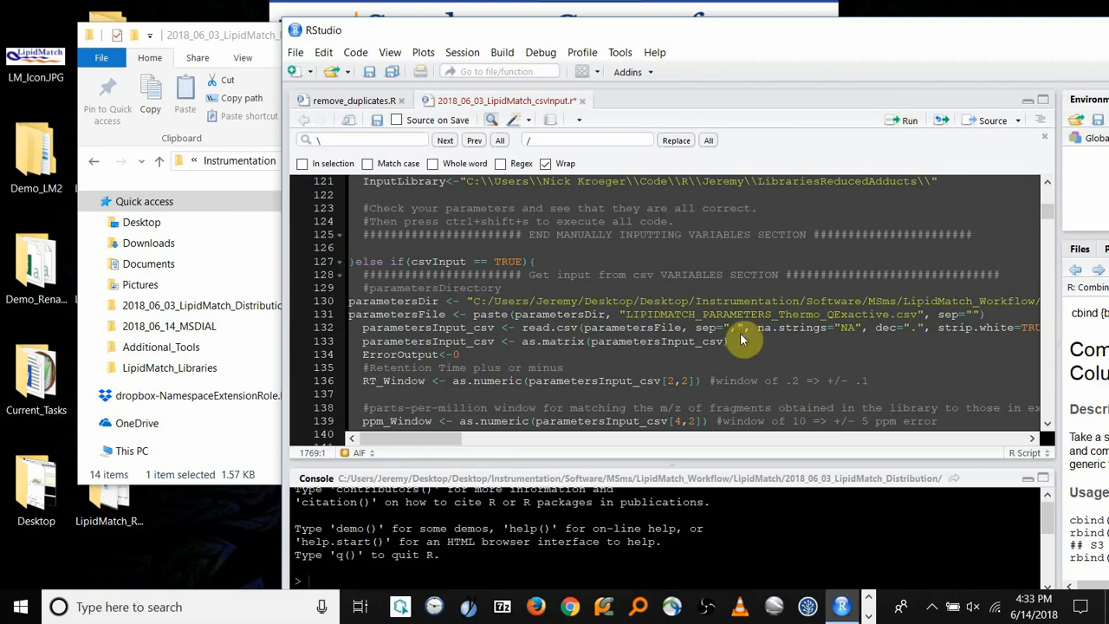
{"action": "mouse_move", "coordinate": [242, 37]}
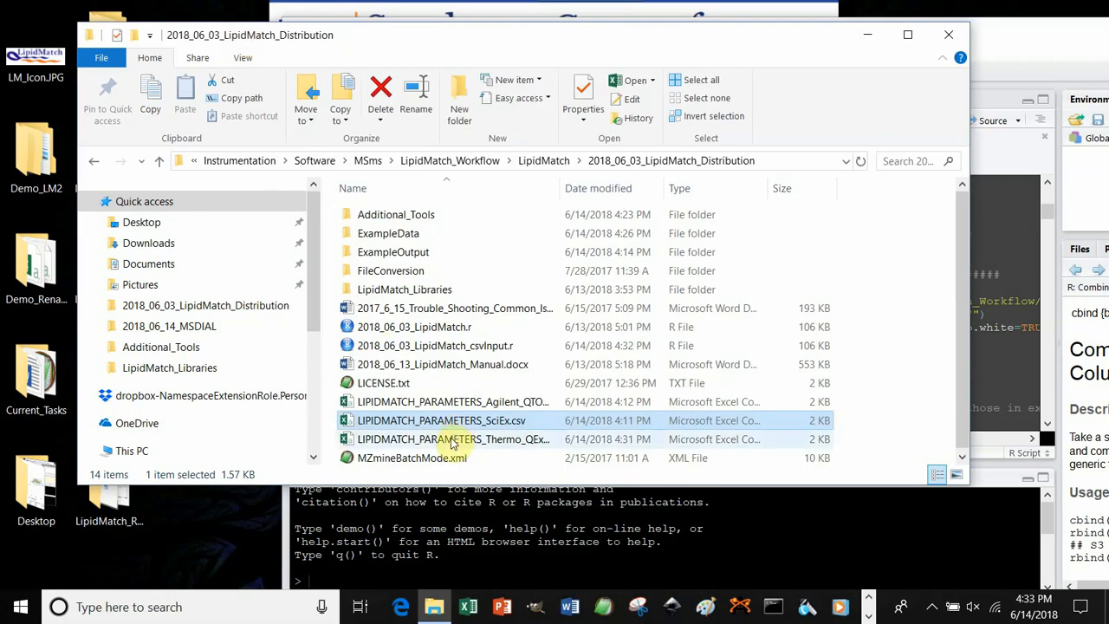
Select LIPIDMATCH_PARAMETERS_Thermo_QExactive.csv in File Explorer's LipidMatch distribution folder.
{"action": "left_click", "coordinate": [454, 439]}
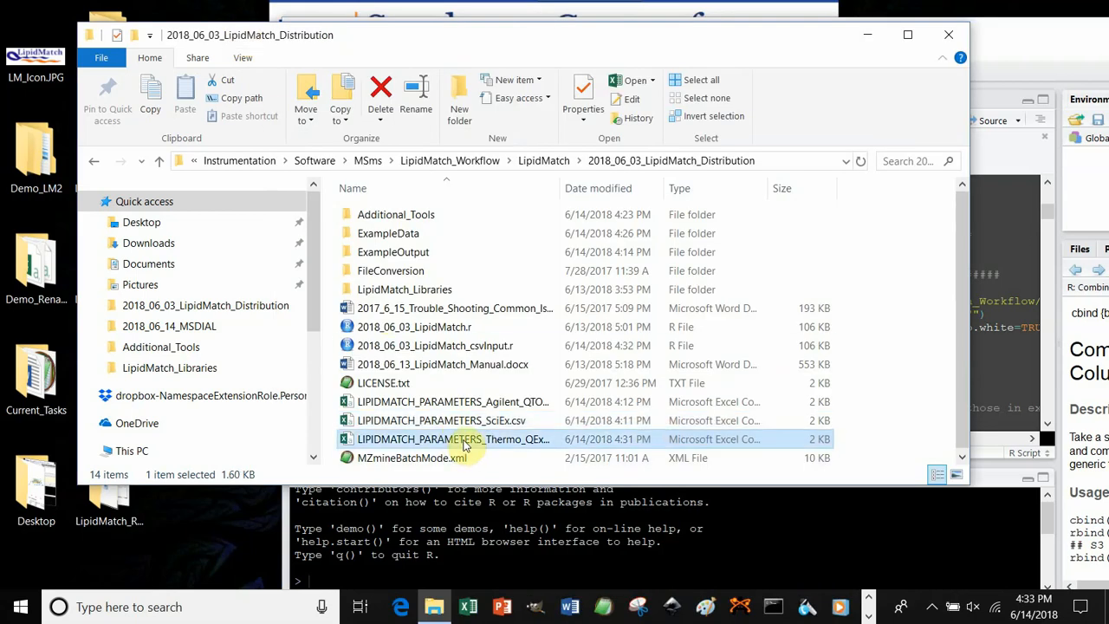